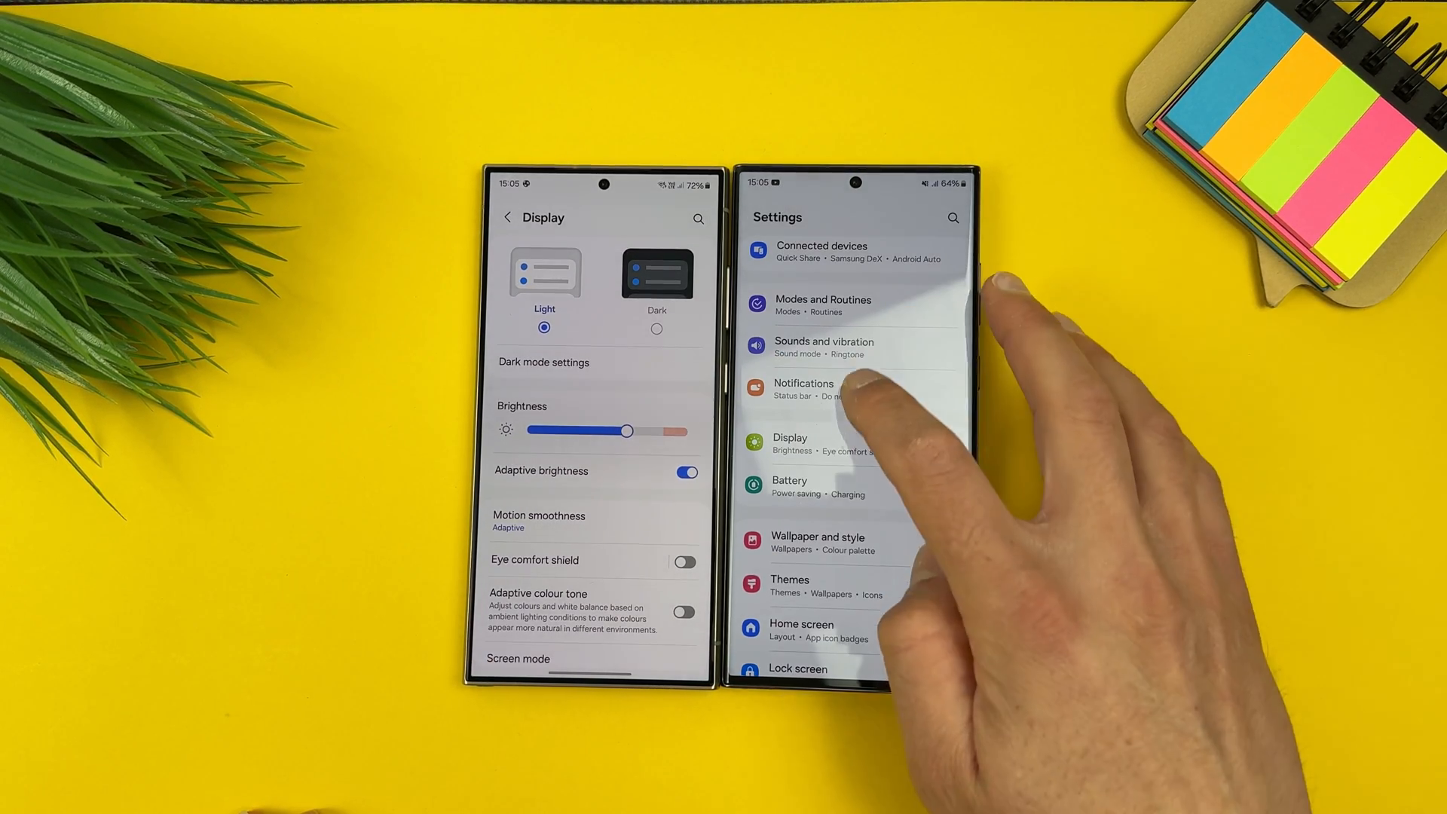
Reach Display > Navigation bar on the first phone and scroll through its gesture options
click(791, 443)
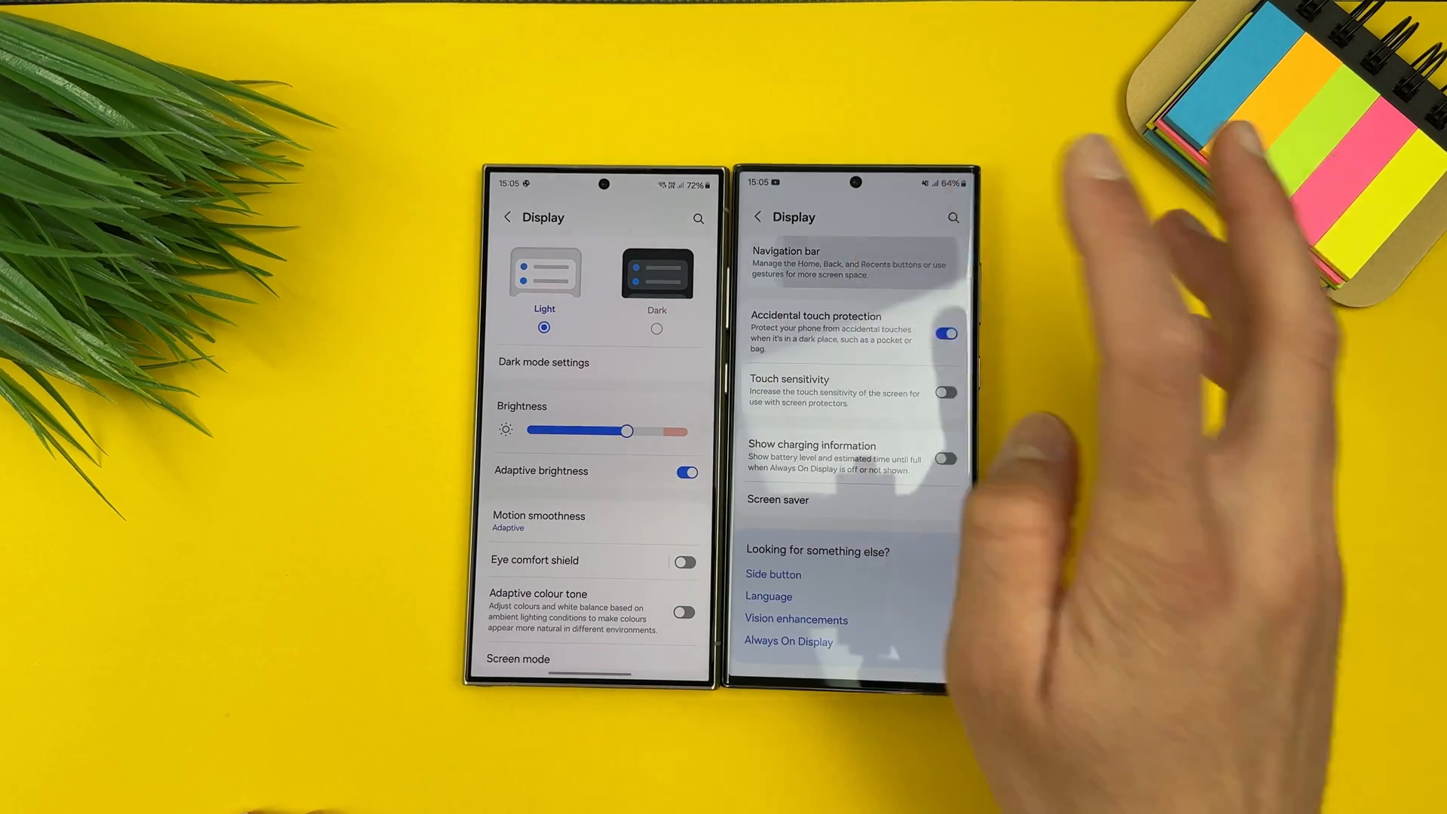
click(812, 254)
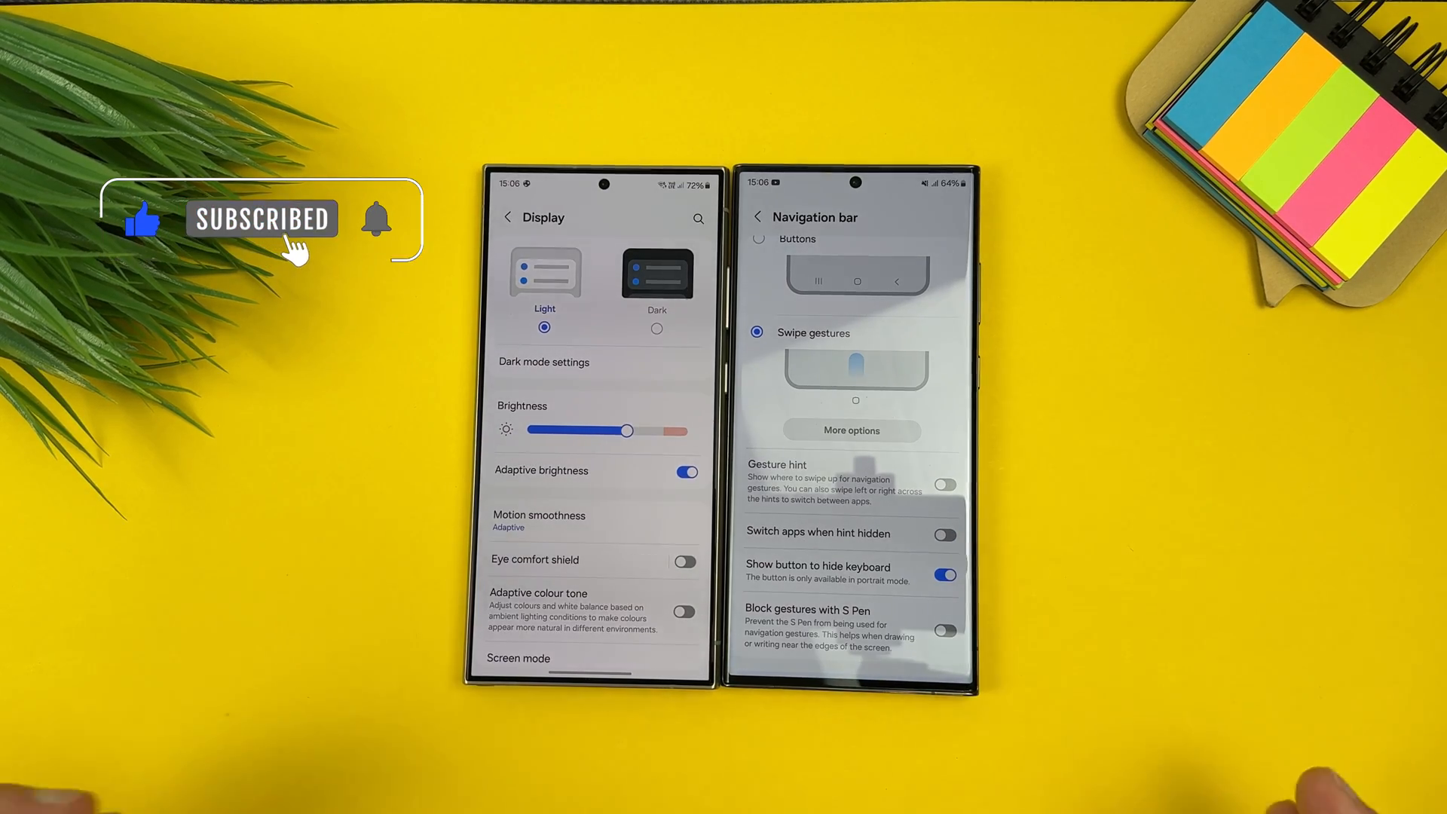
scroll(down, 3)
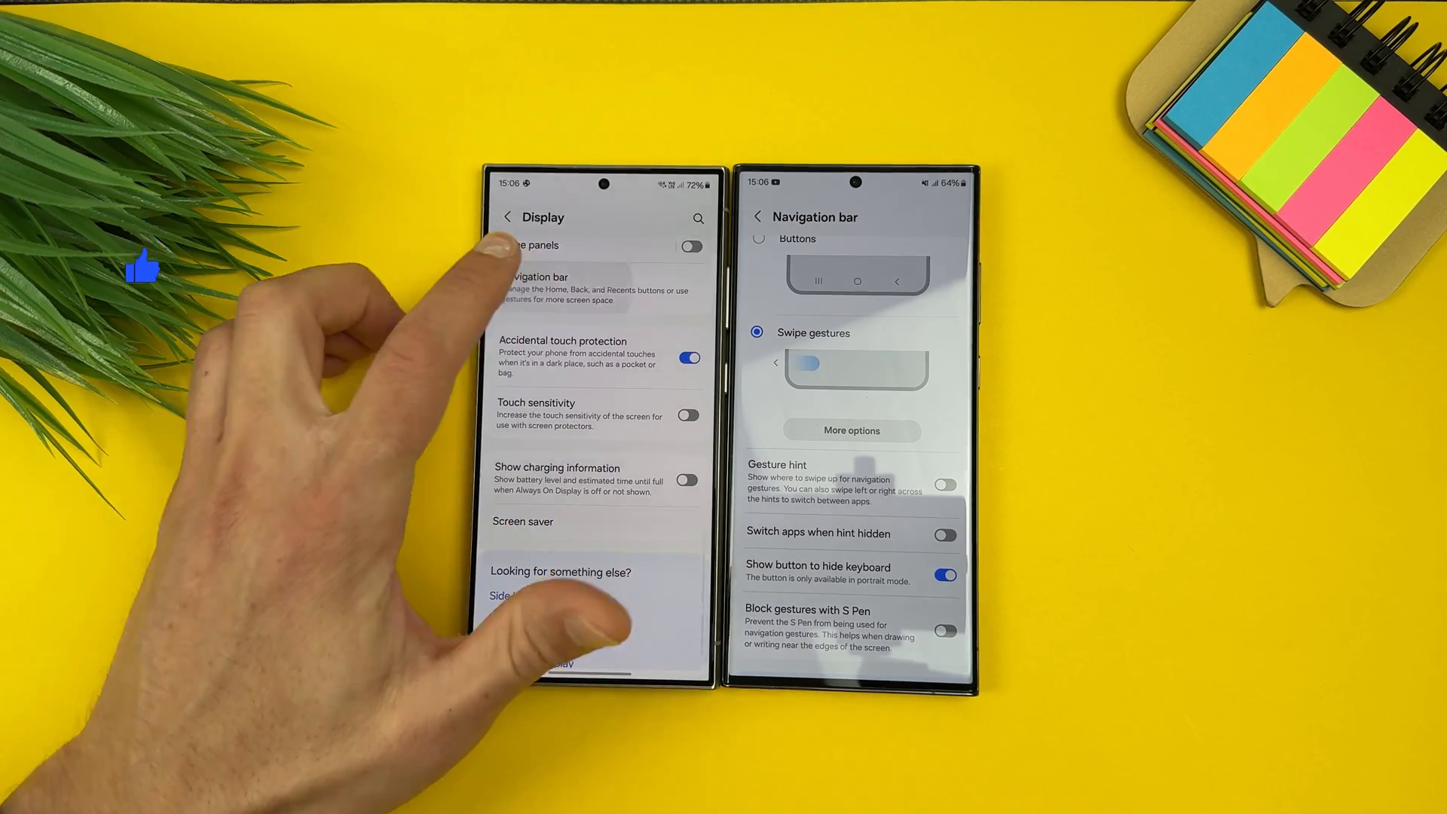
Bring up the Navigation bar page on the second phone for side-by-side comparison
click(533, 276)
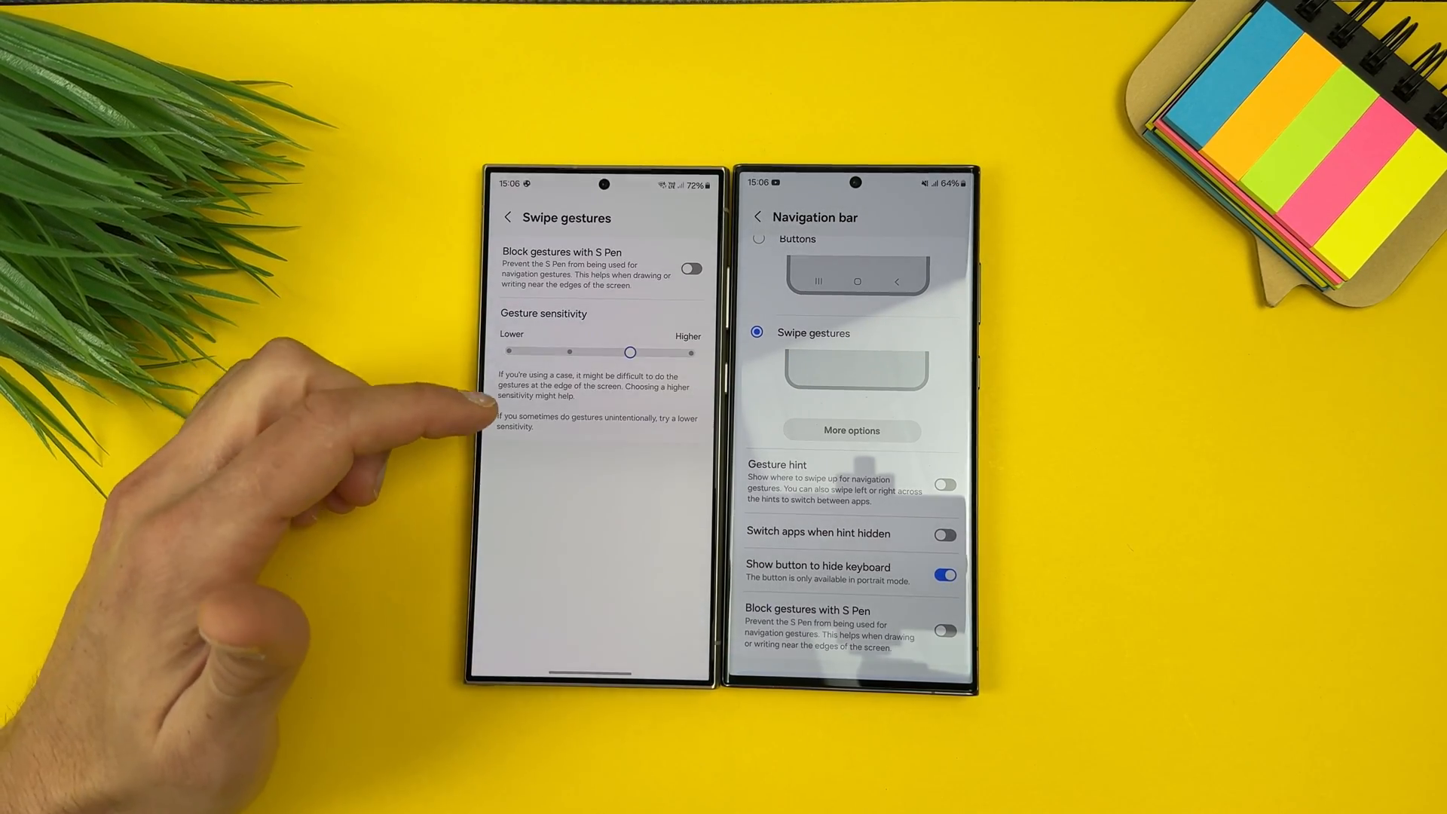
mouse_move(416, 323)
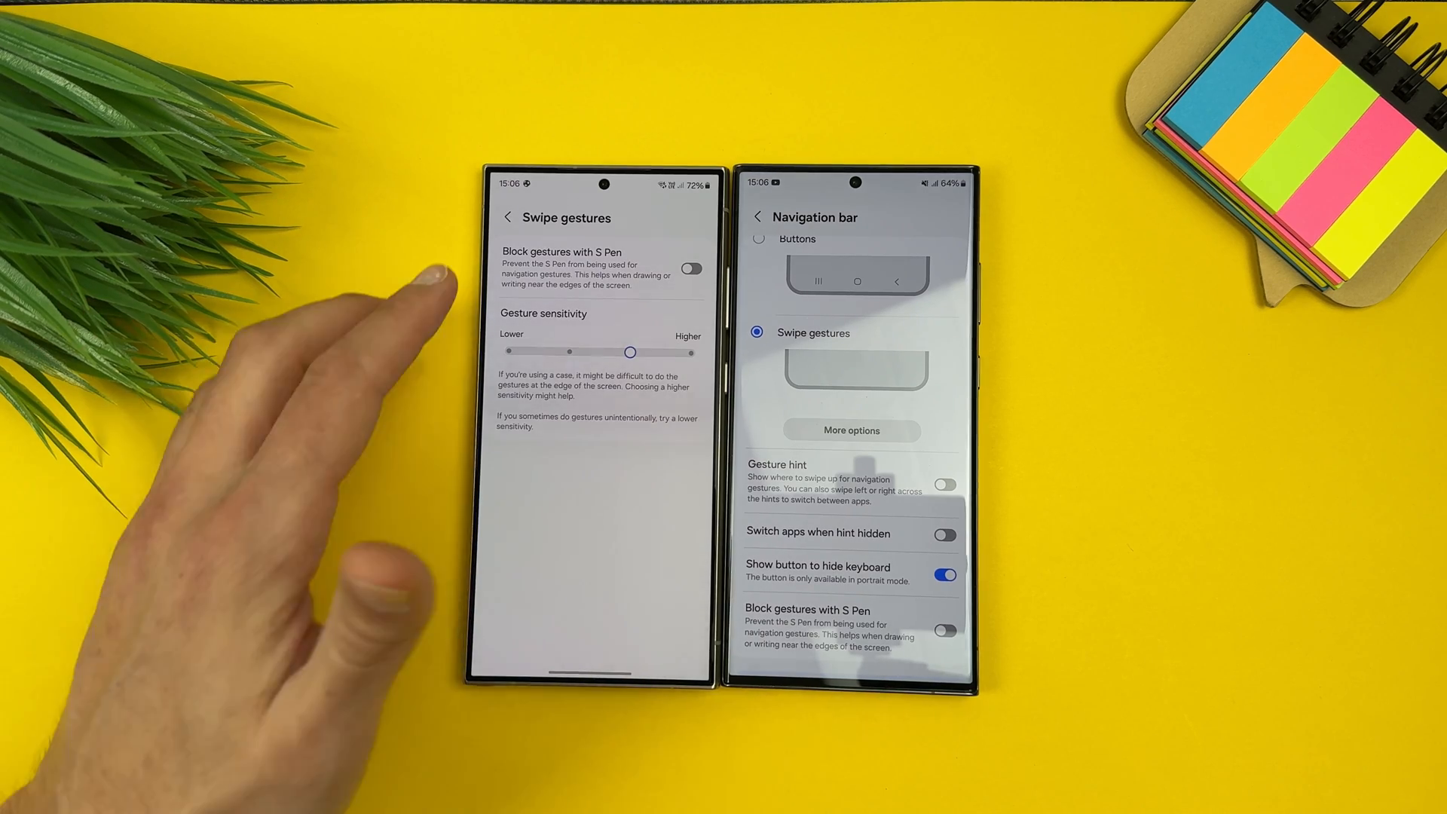
click(505, 217)
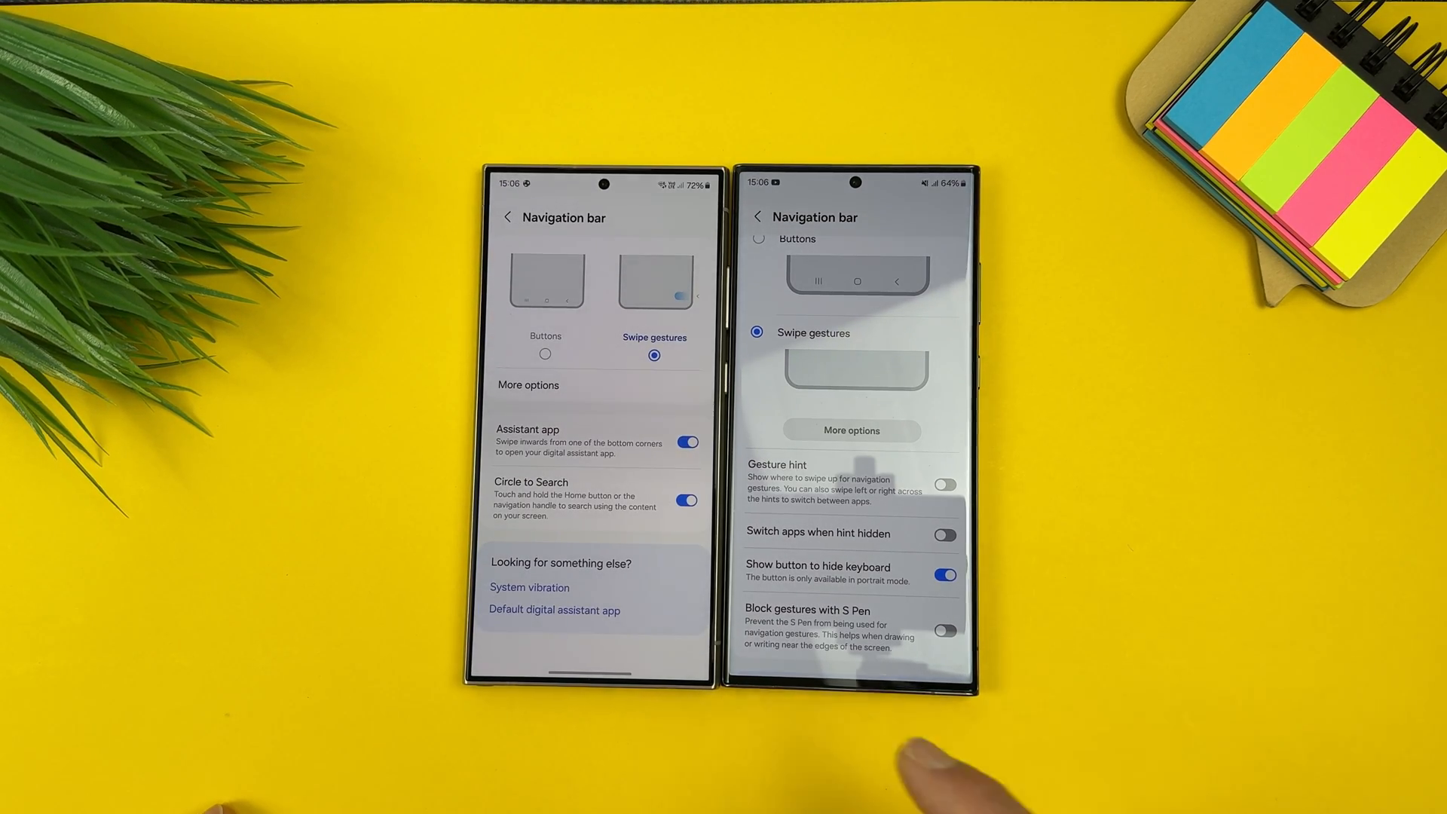
Swipe up from the bottom edge to leave Settings for the home screen
drag(591, 665, 591, 572)
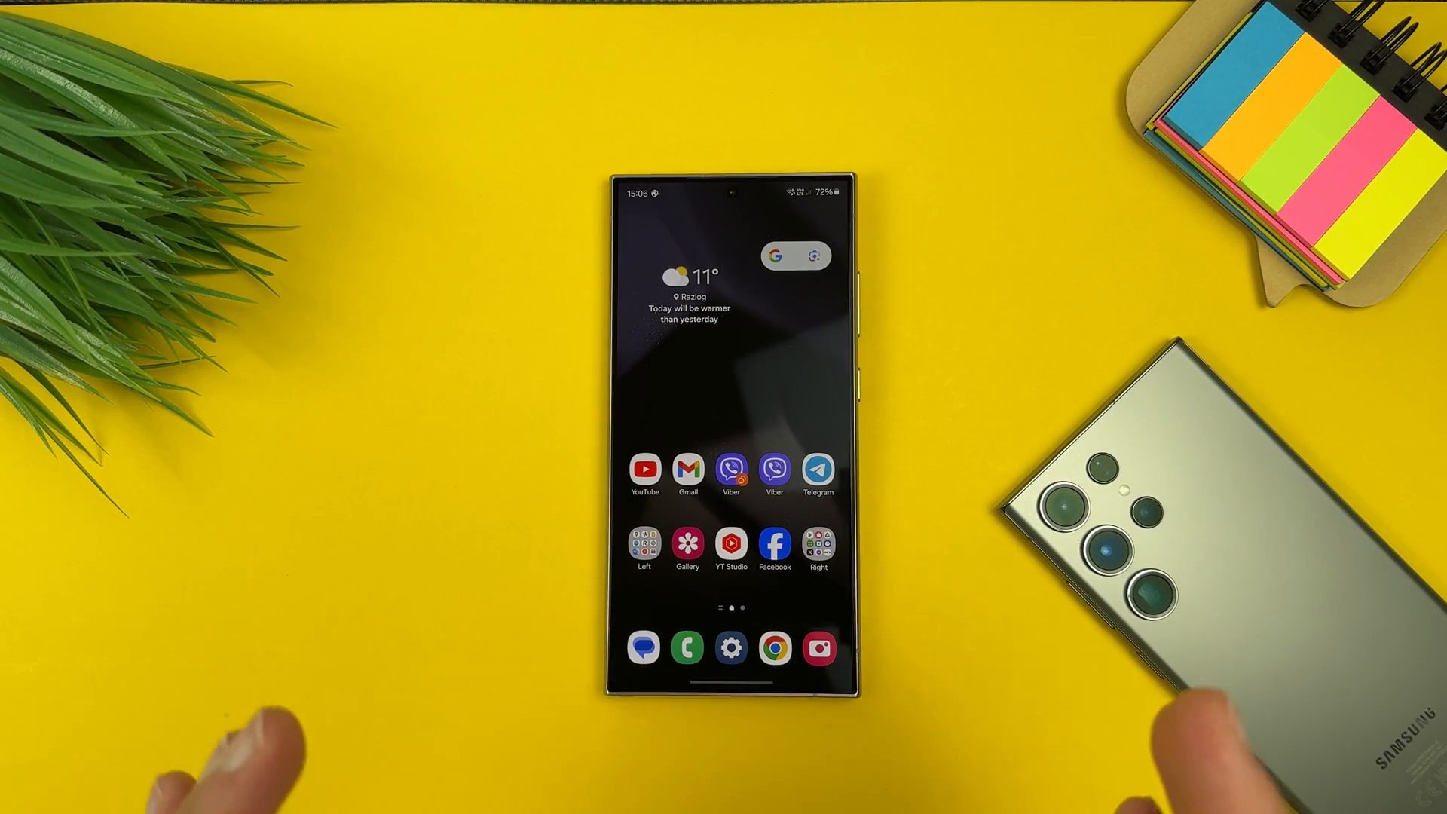
Install NiceLock for Samsung from its Play Store listing
click(818, 542)
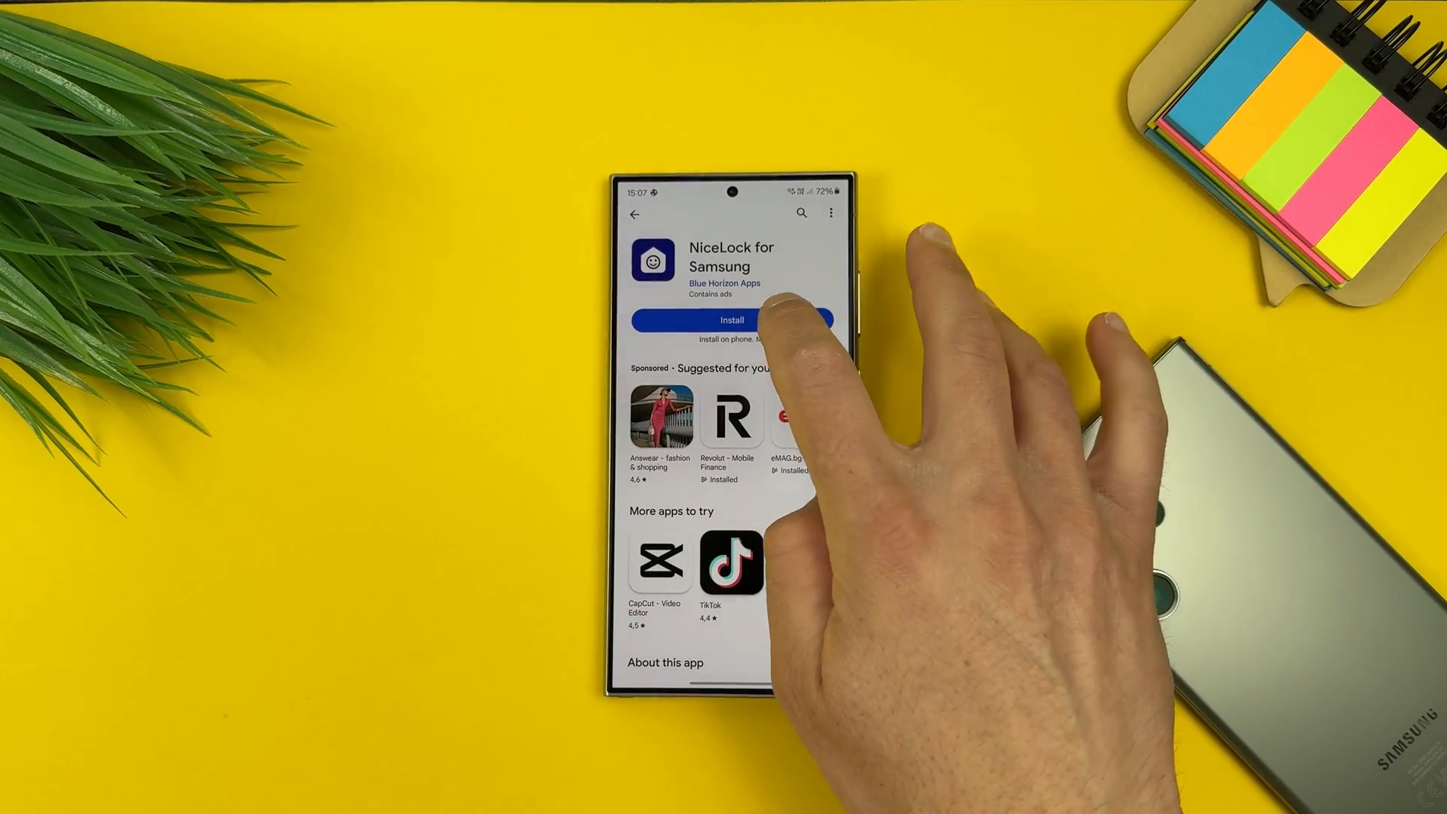
click(731, 320)
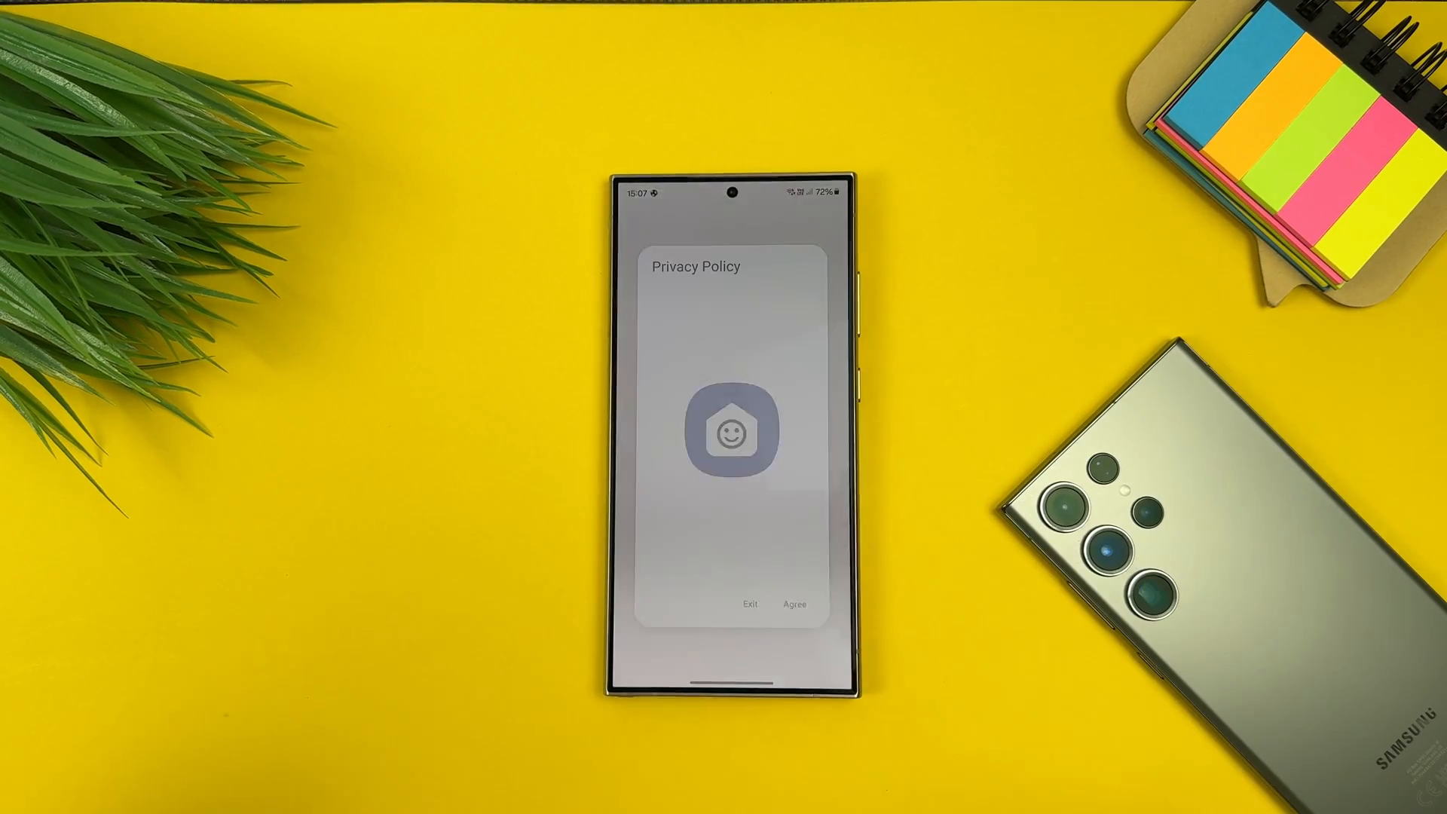
Launch NiceLock, agree to its privacy policy and answer the notification permission prompt
click(794, 605)
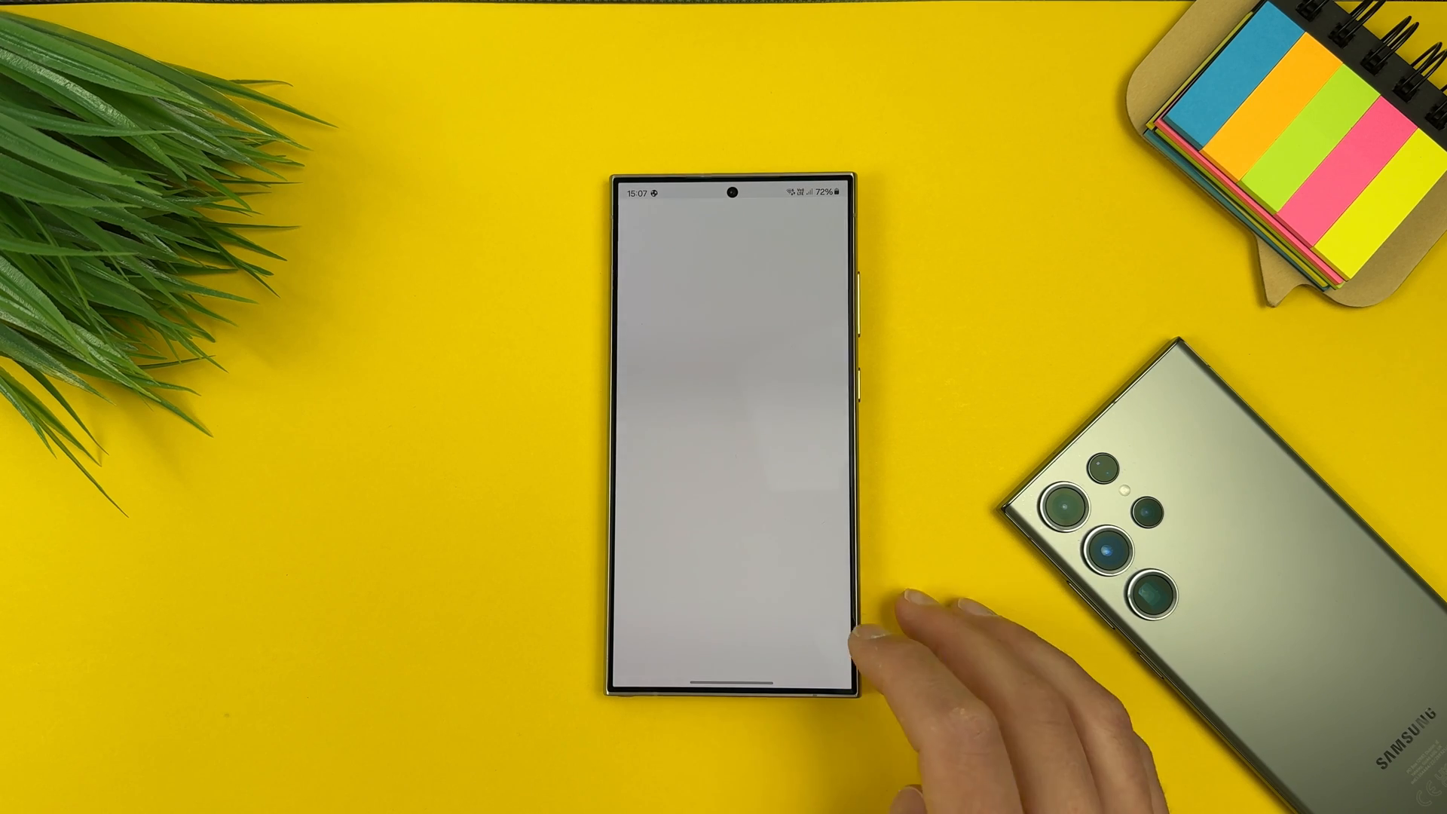
click(729, 646)
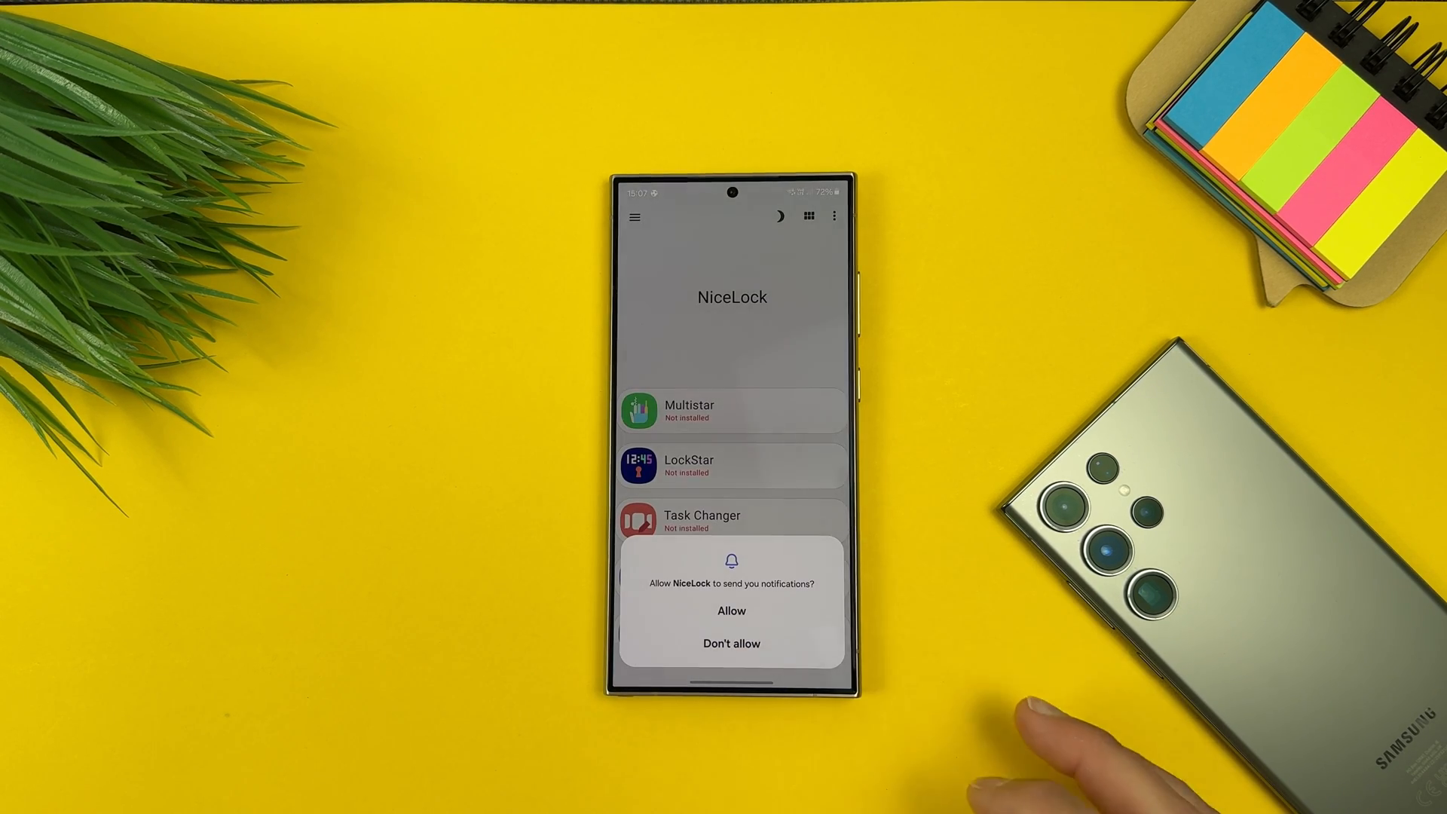
click(731, 643)
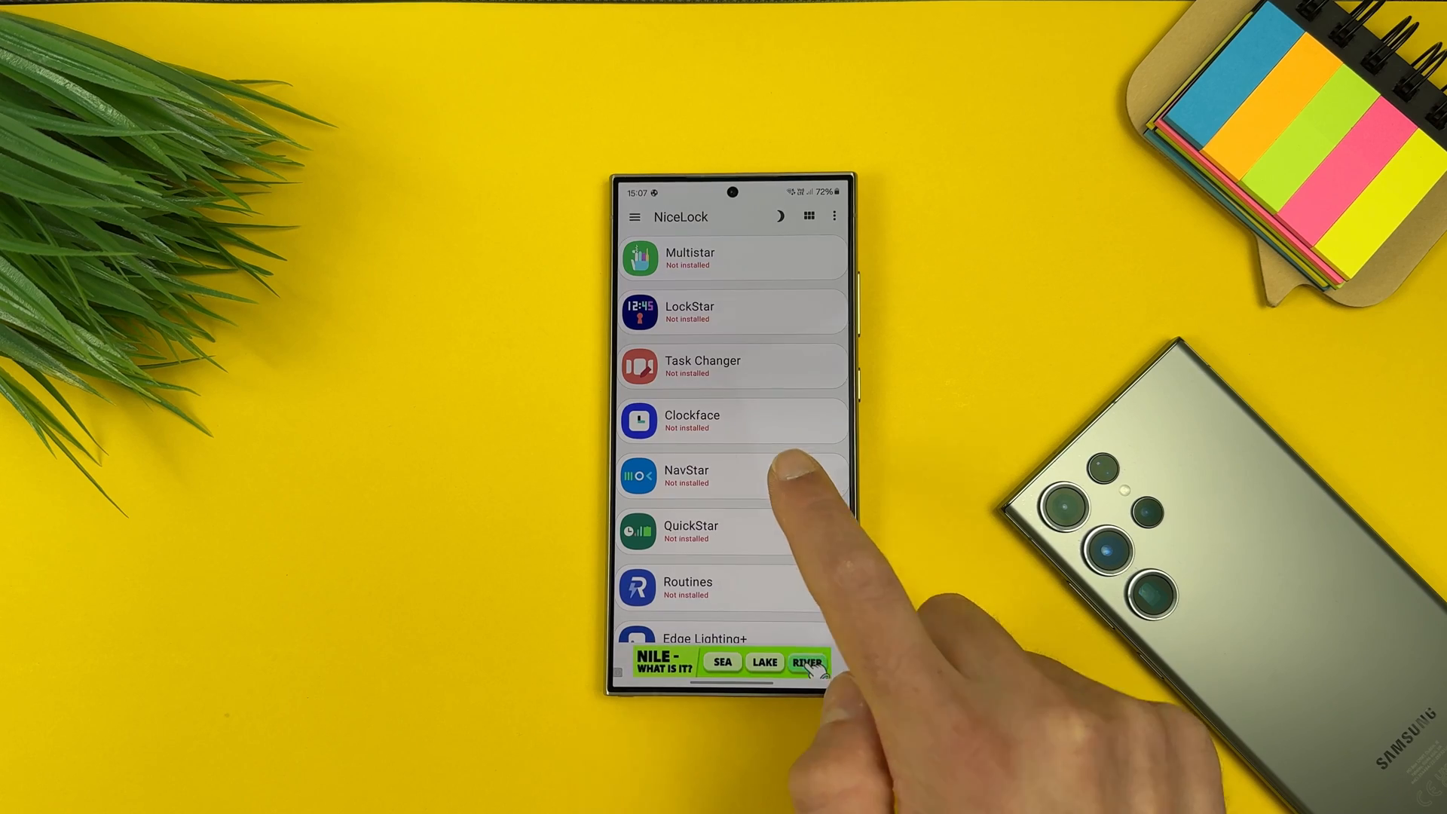
From the NavStar module entry, reach its XDA support thread and follow the APKMirror download link
click(728, 477)
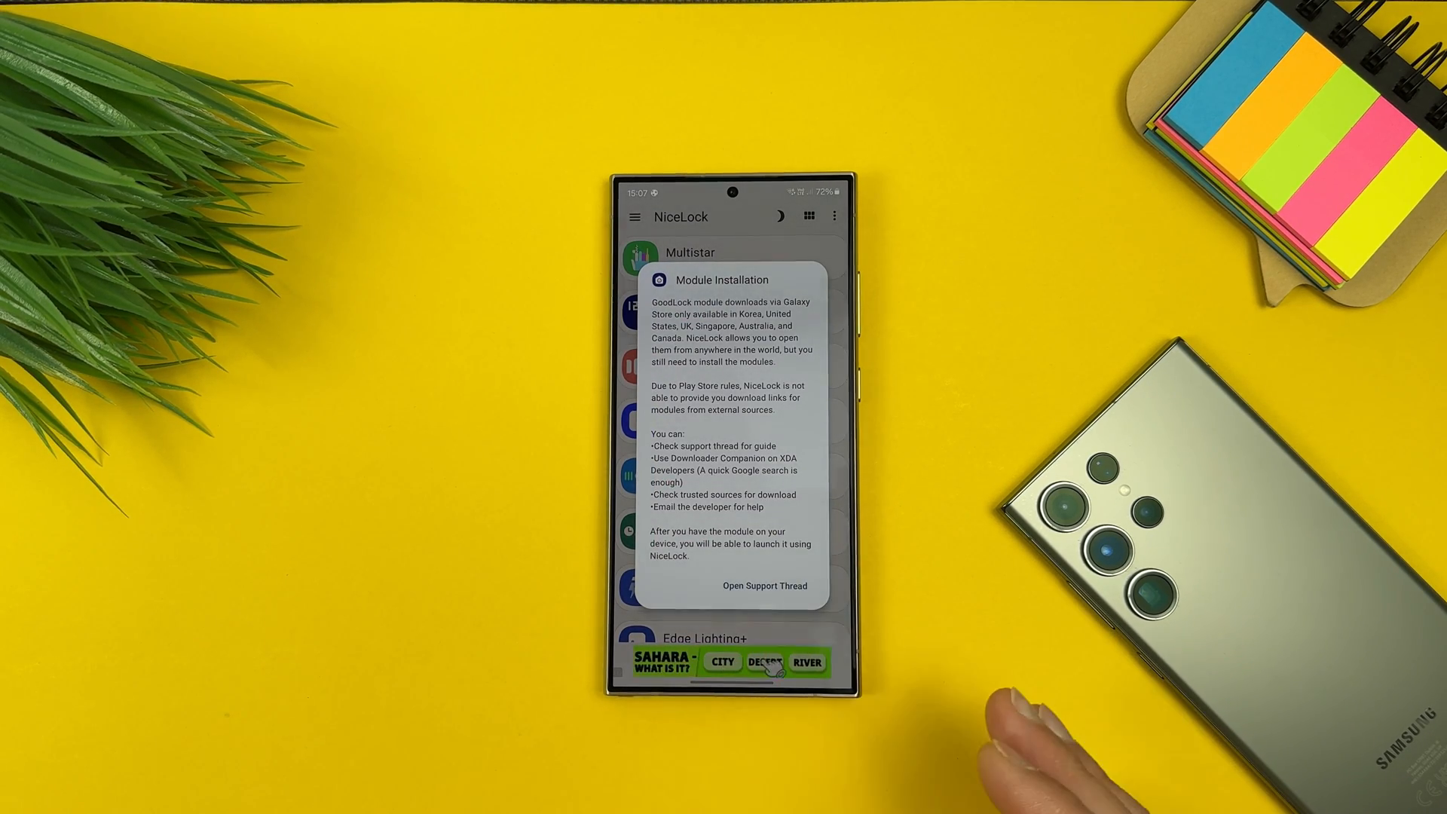
click(765, 585)
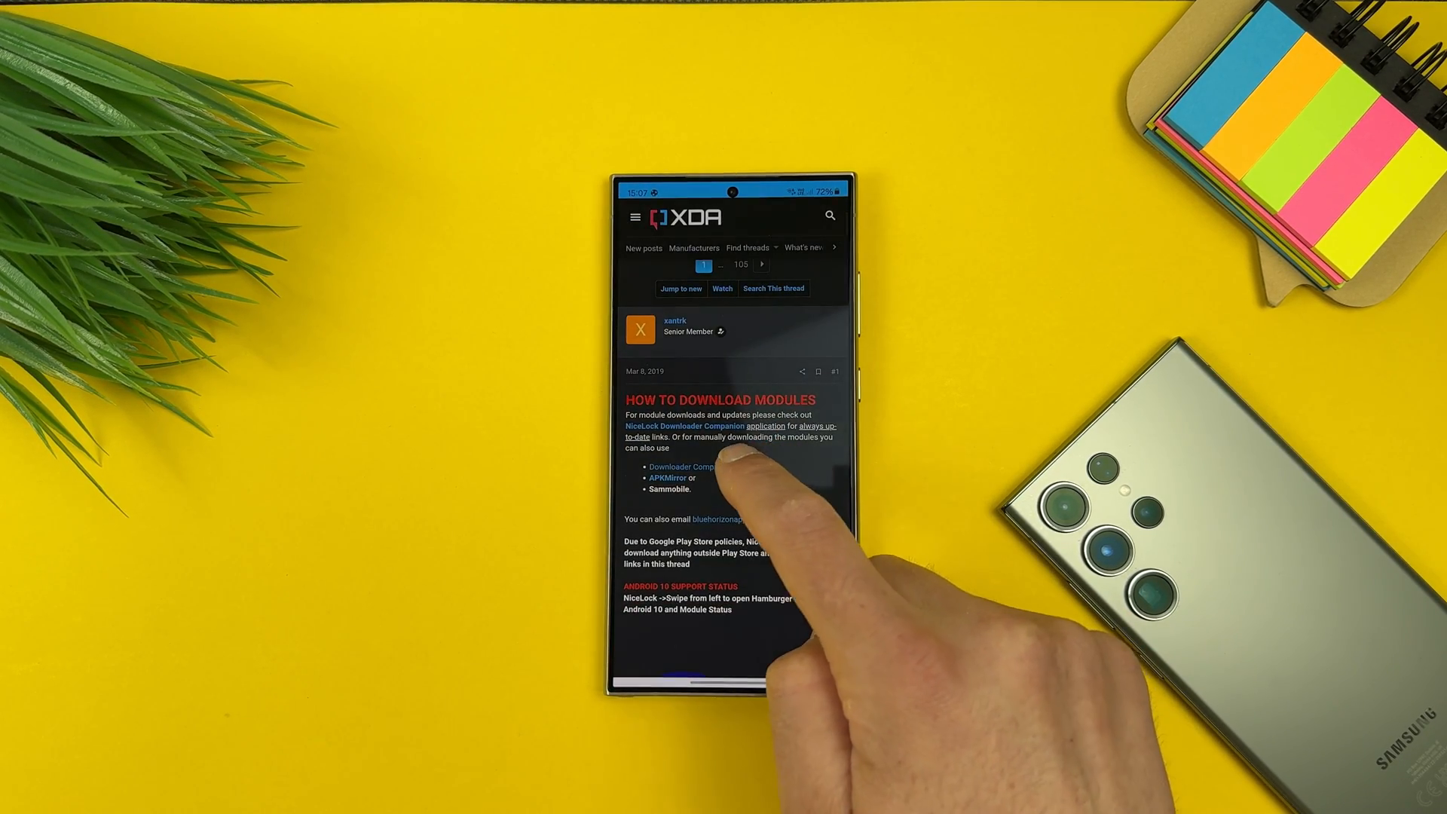
click(724, 466)
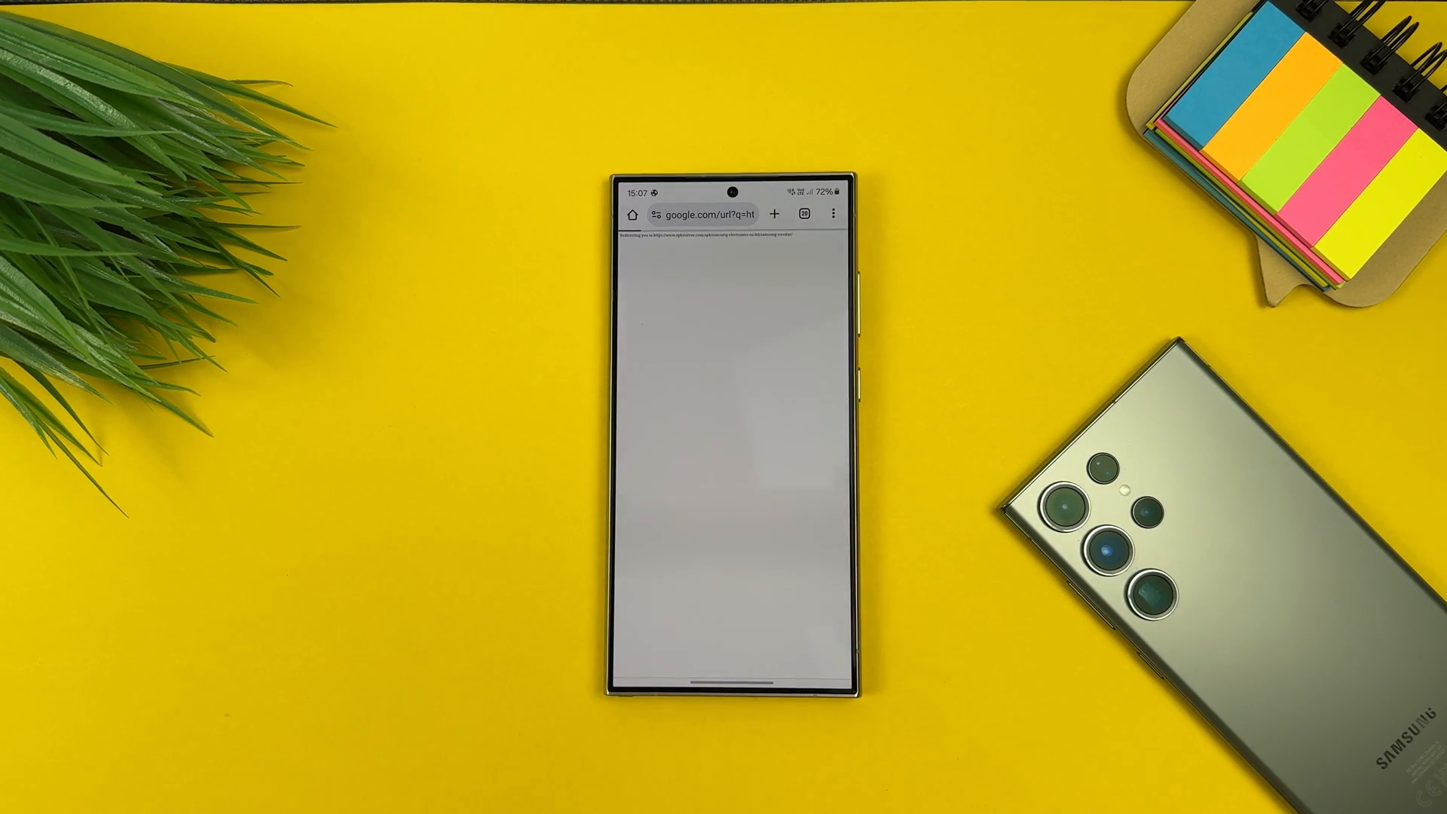
Download the Samsung NavStar 6.1.05.33 package again from its APKMirror page
click(701, 215)
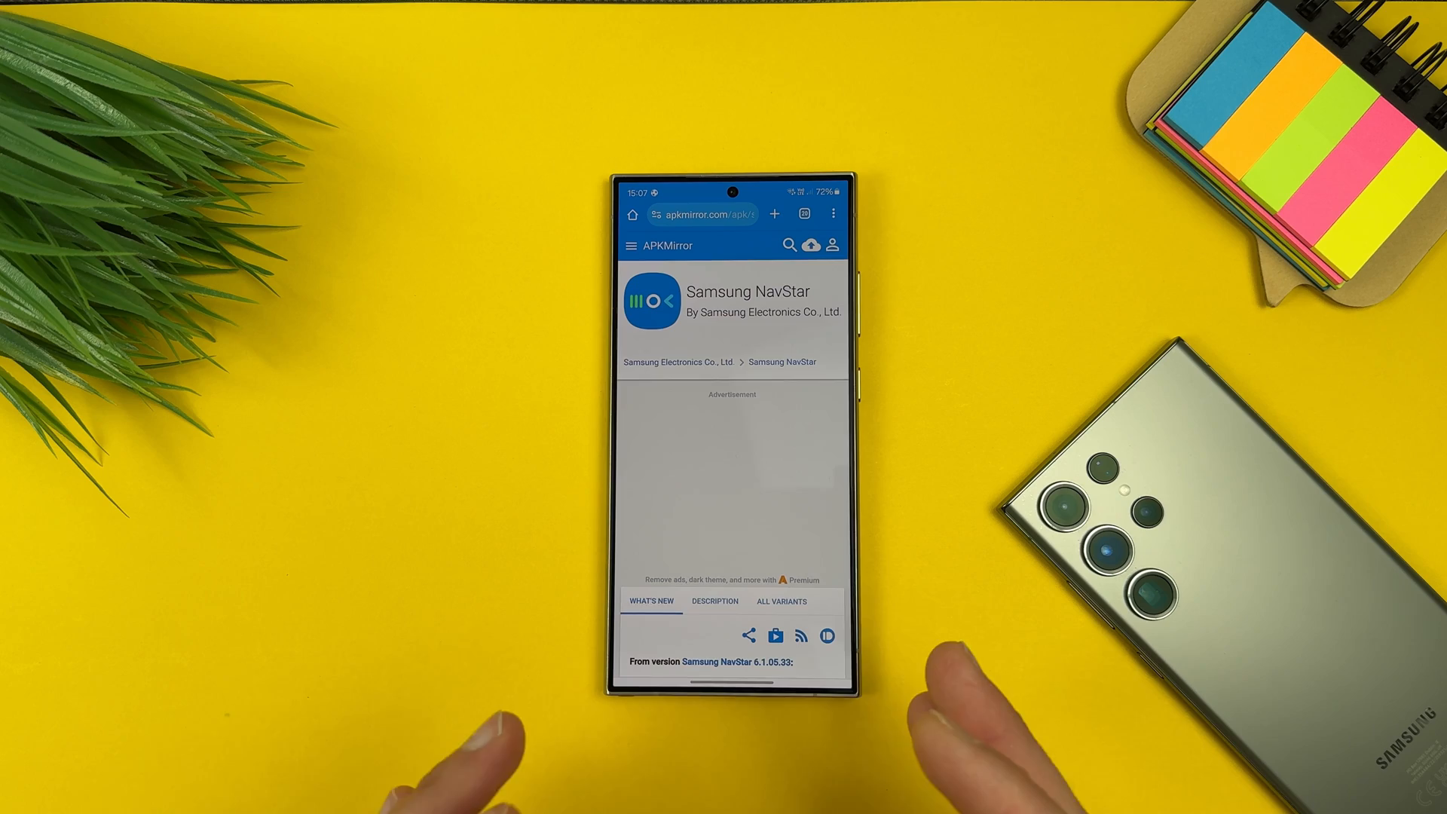
scroll(down, 3)
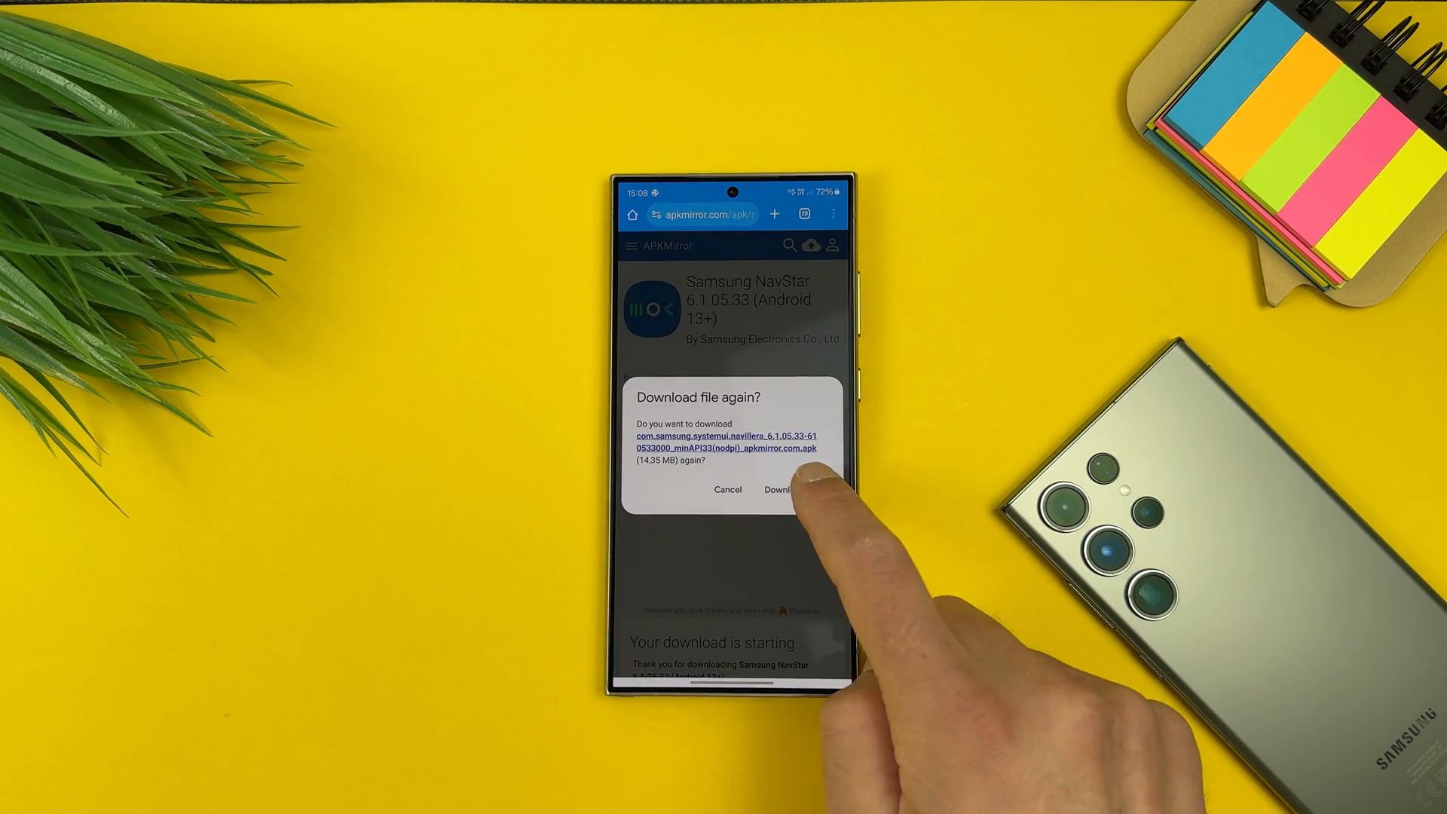
click(781, 489)
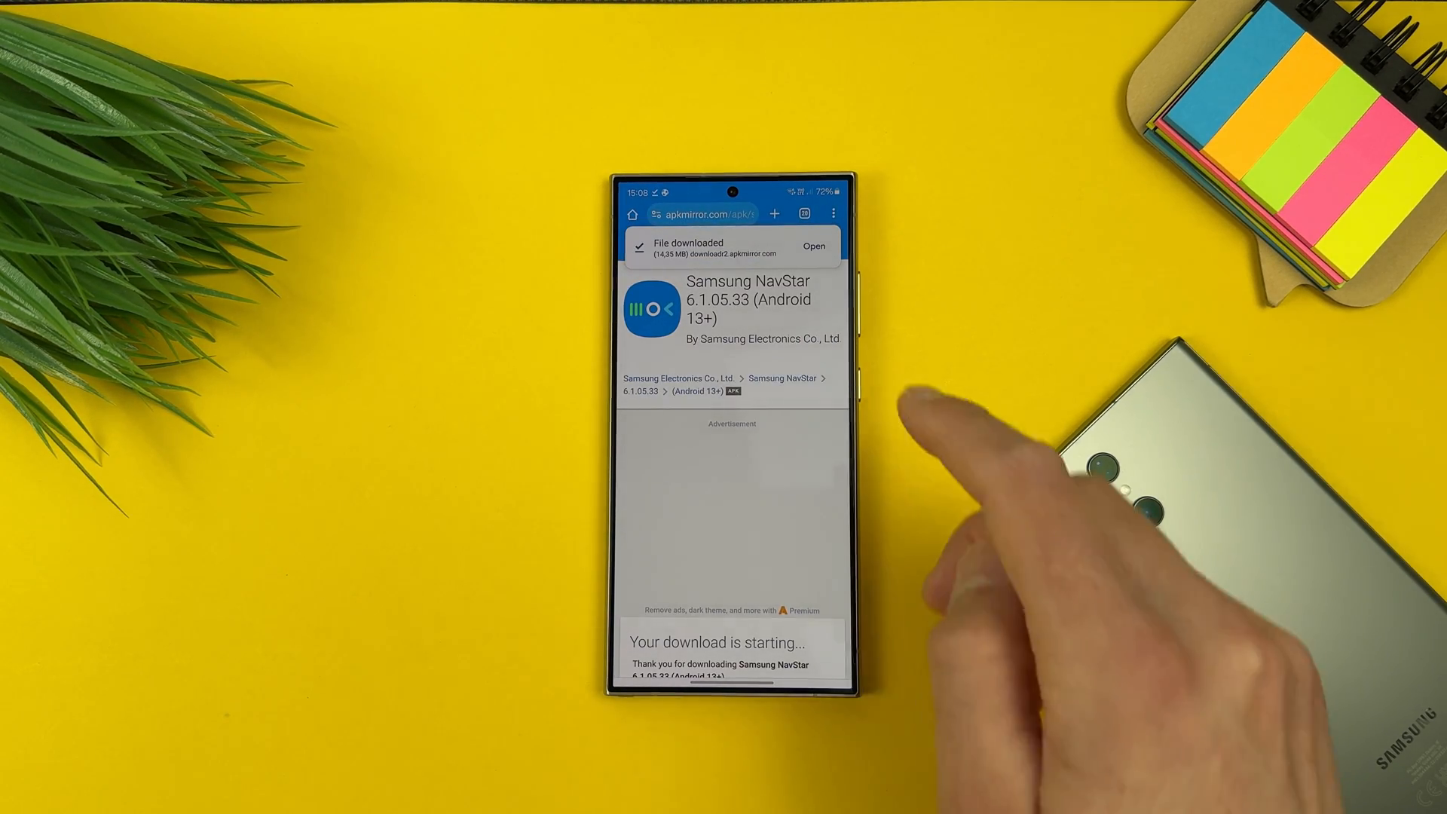
Install the downloaded NavStar package from the download notice
click(814, 245)
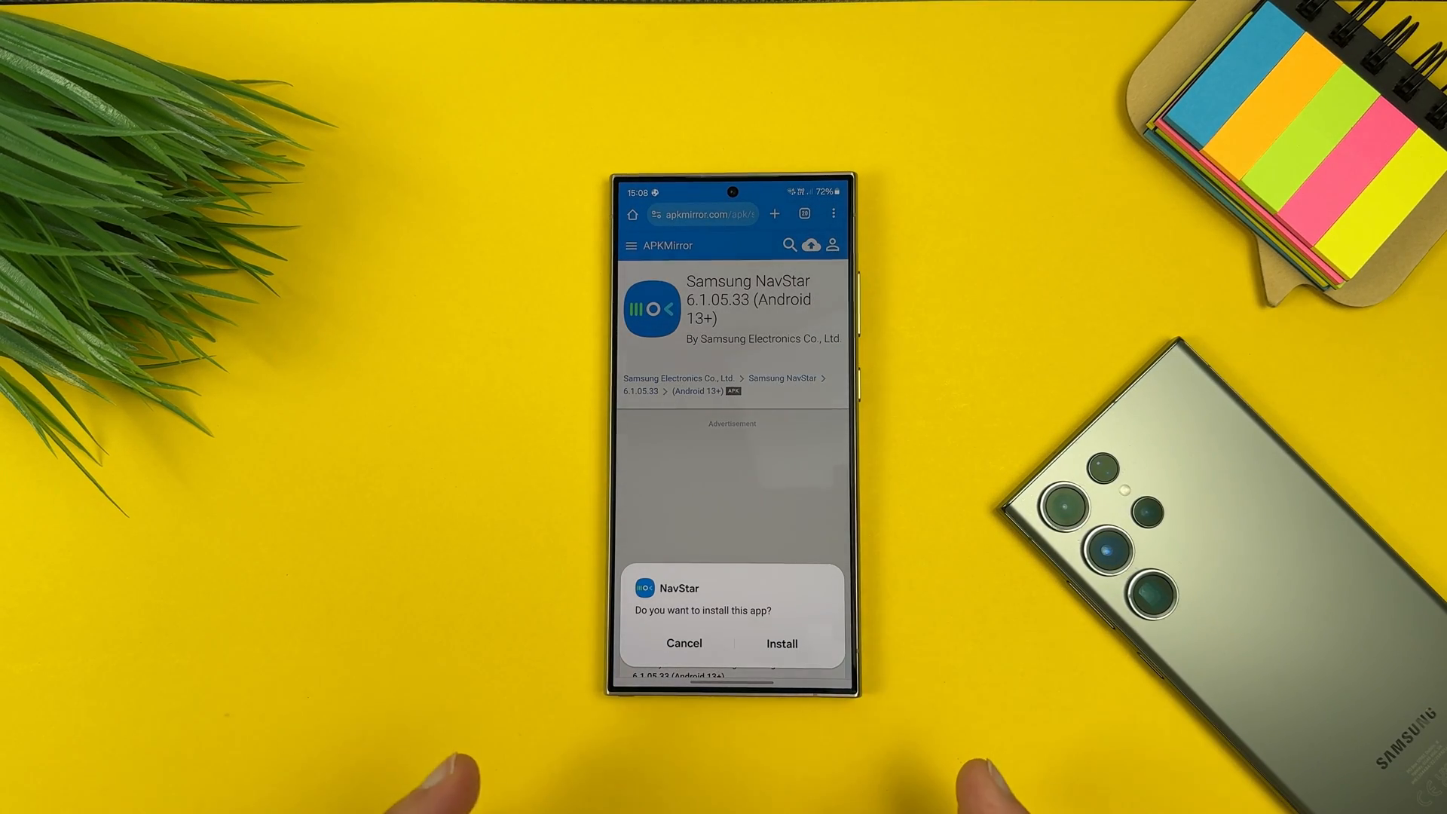
click(781, 643)
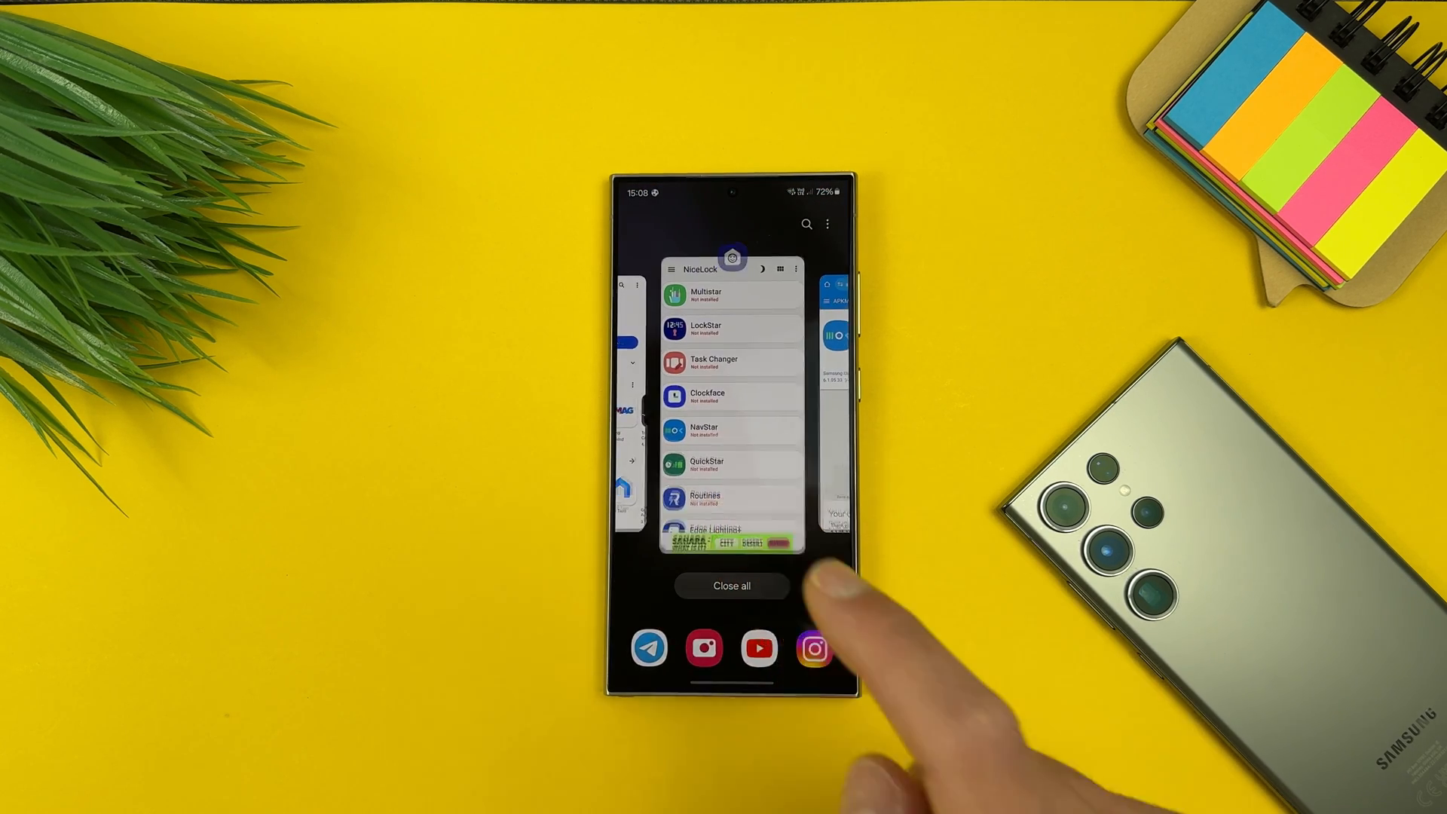
Start NavStar's setup and allow its photo and video access
click(732, 406)
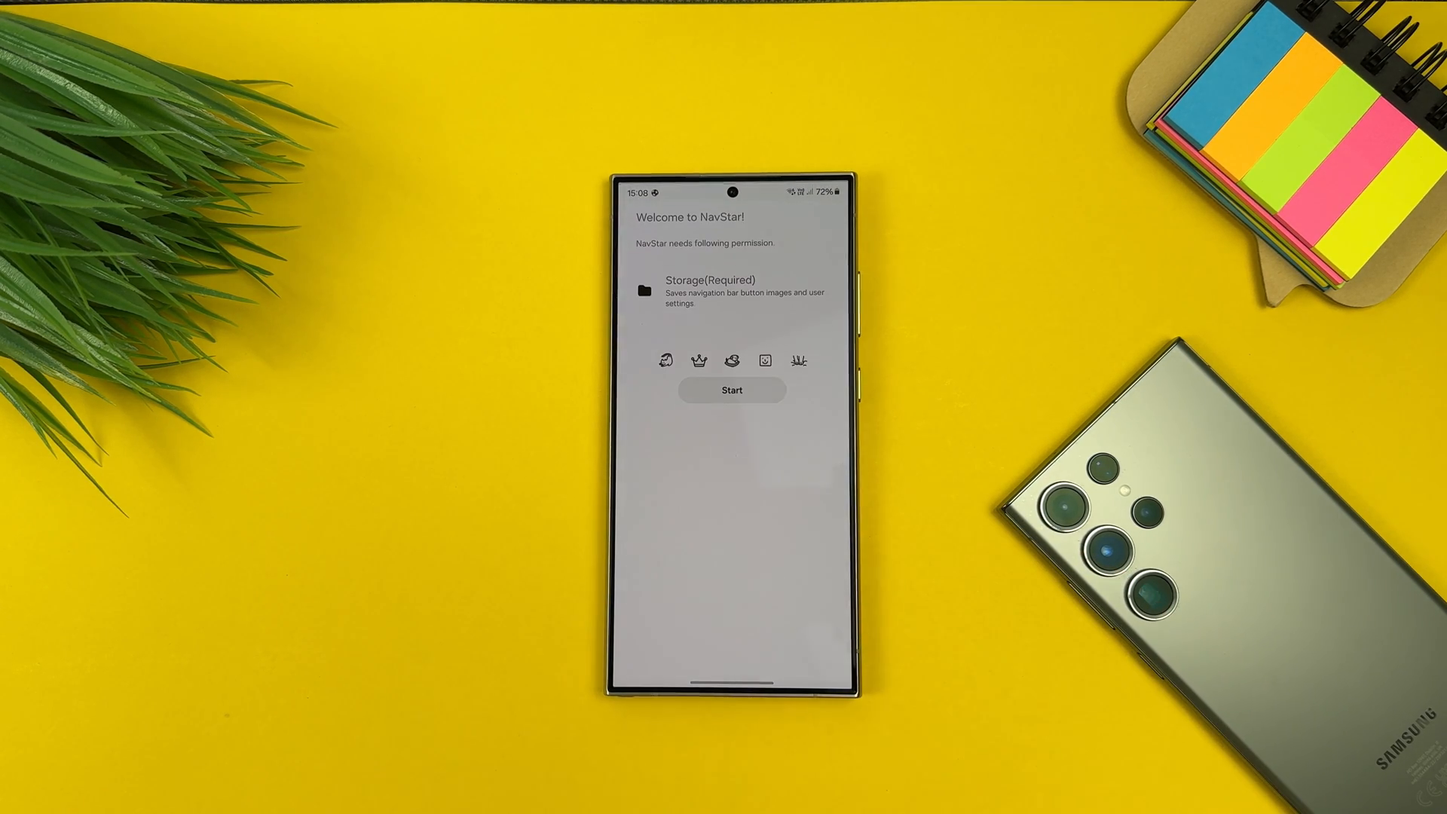
click(731, 389)
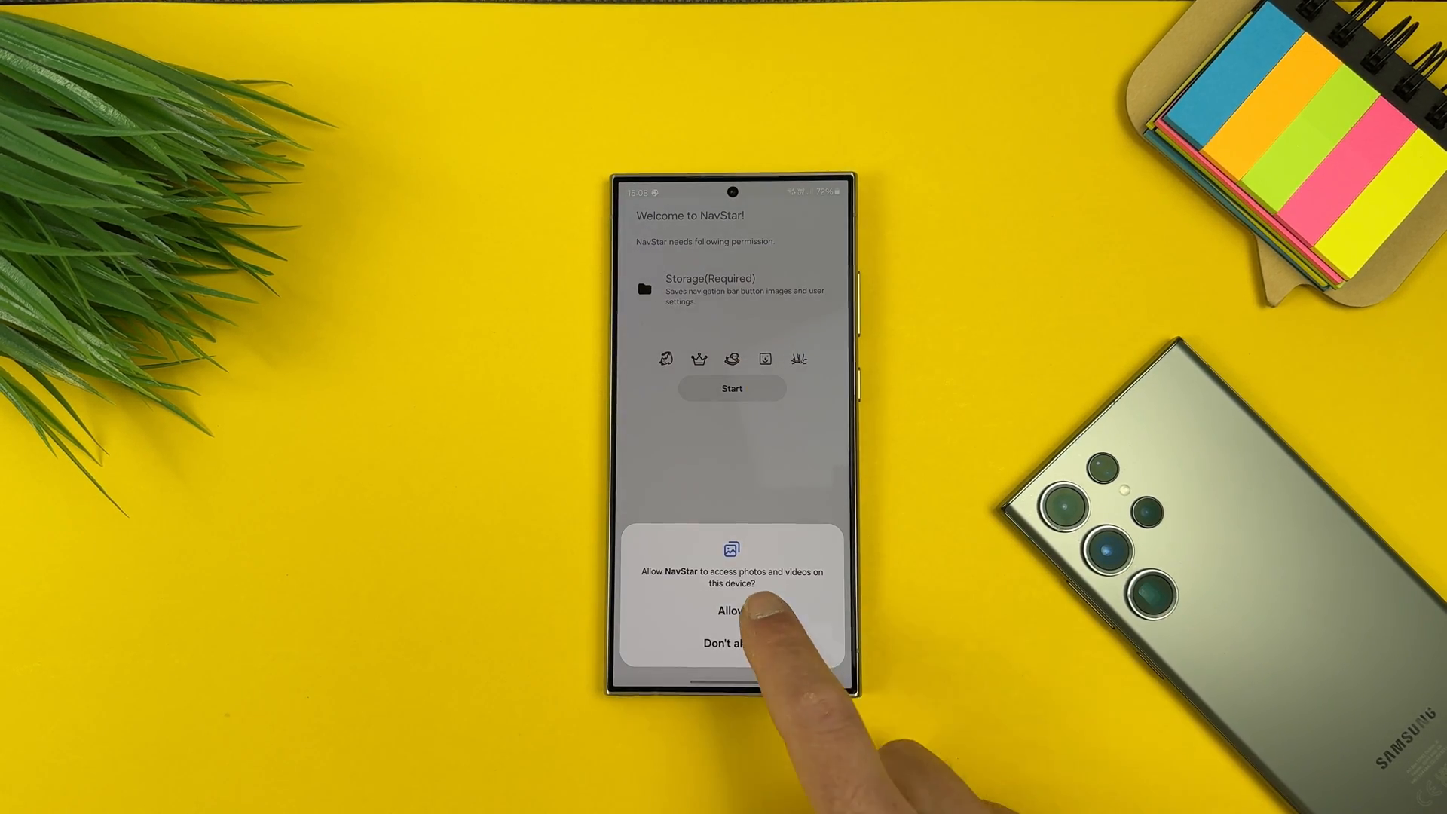
click(731, 610)
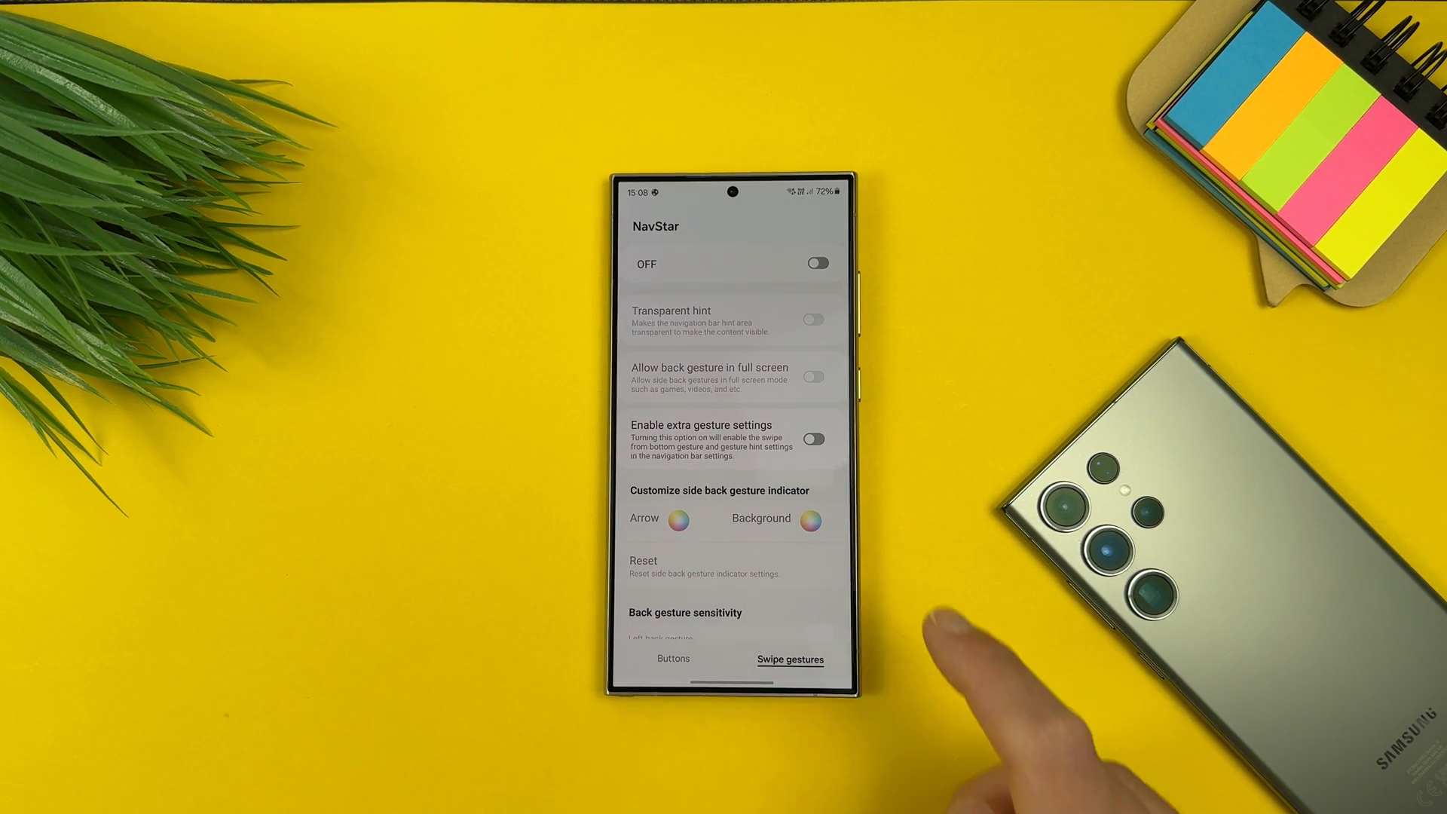
Enable extra gesture settings in NavStar and jump to the system Swipe gestures settings
click(814, 439)
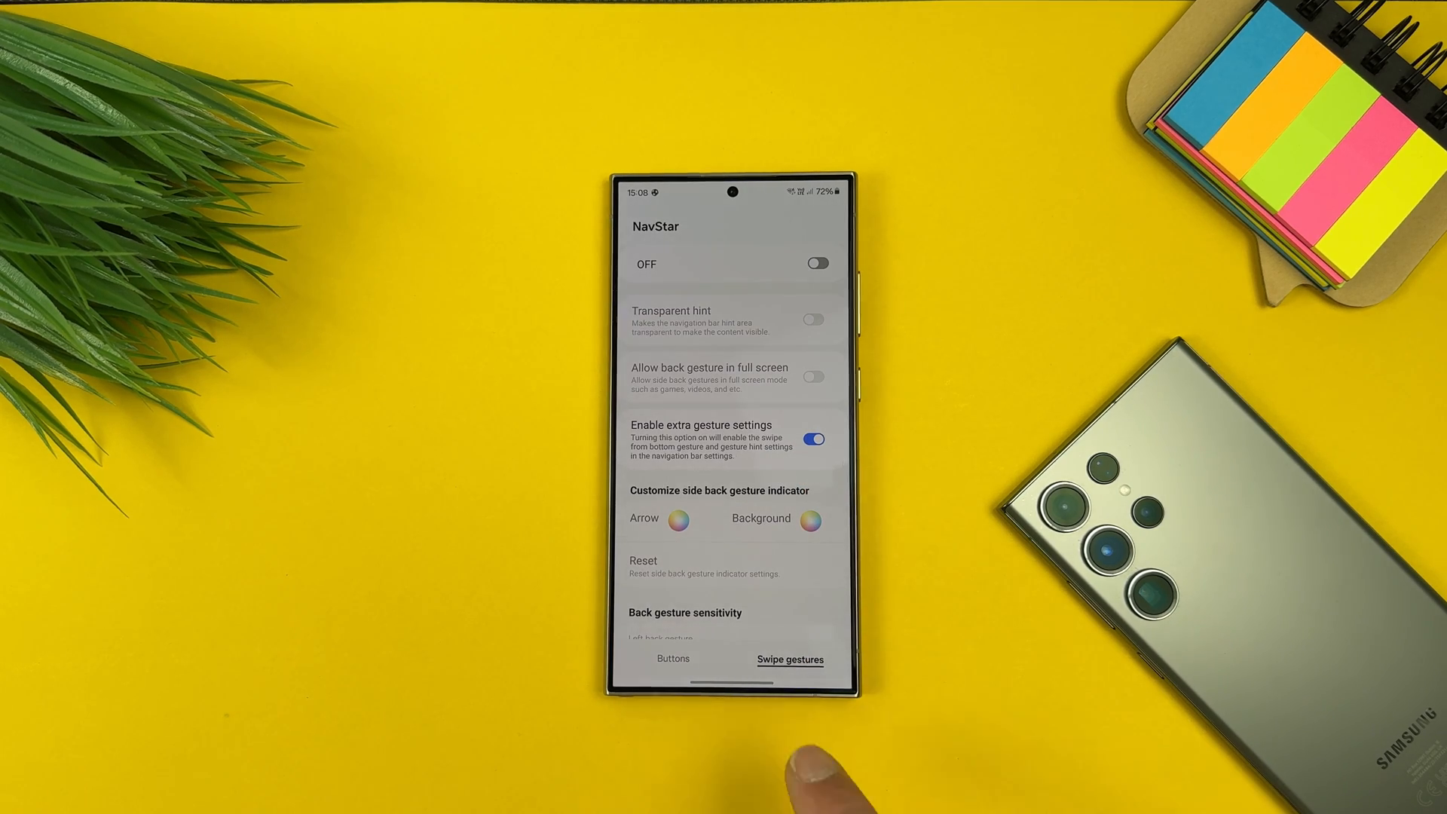
click(789, 659)
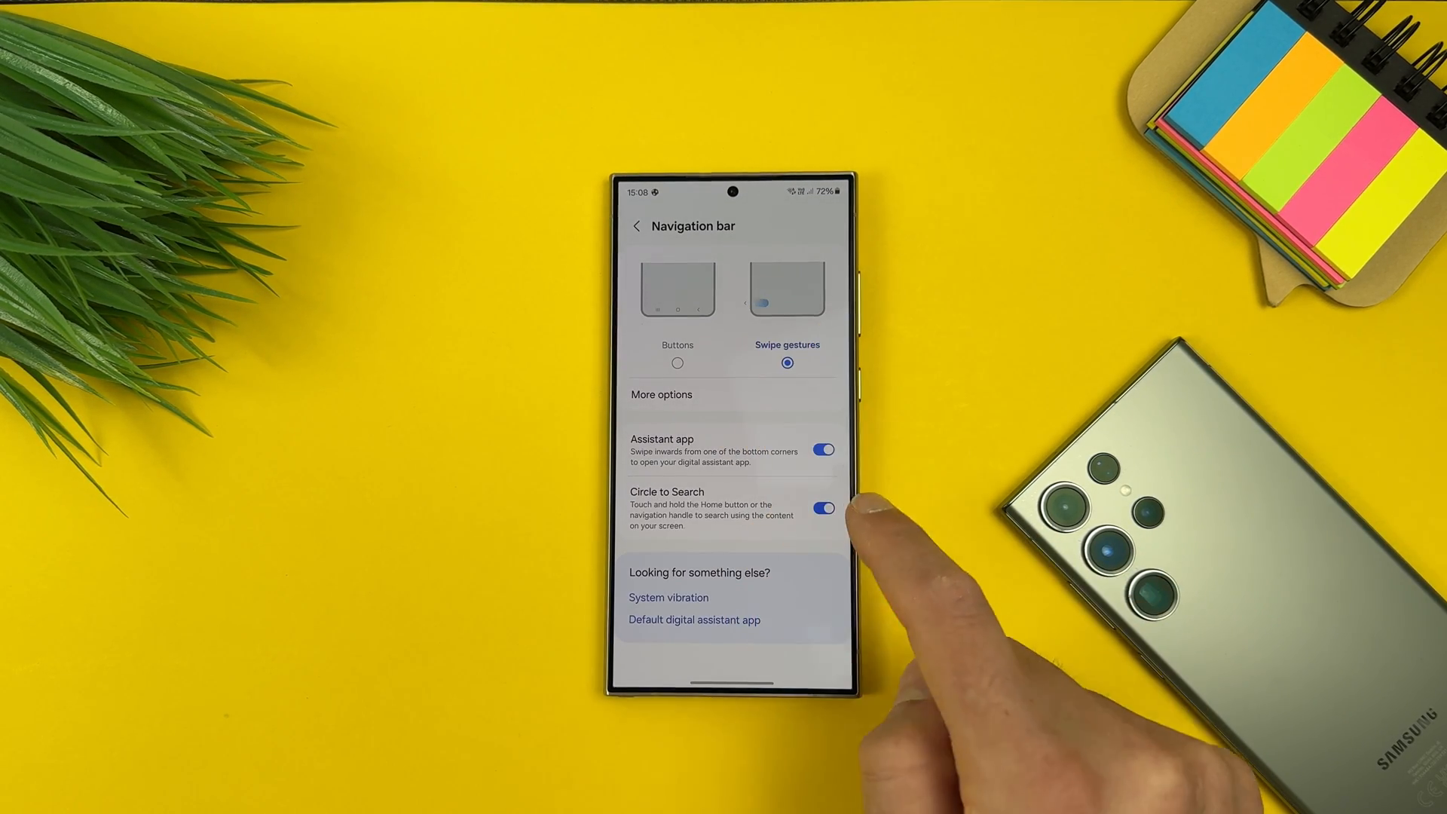
Back in Display > Navigation bar, switch the Gesture hint off for swipe navigation
click(636, 226)
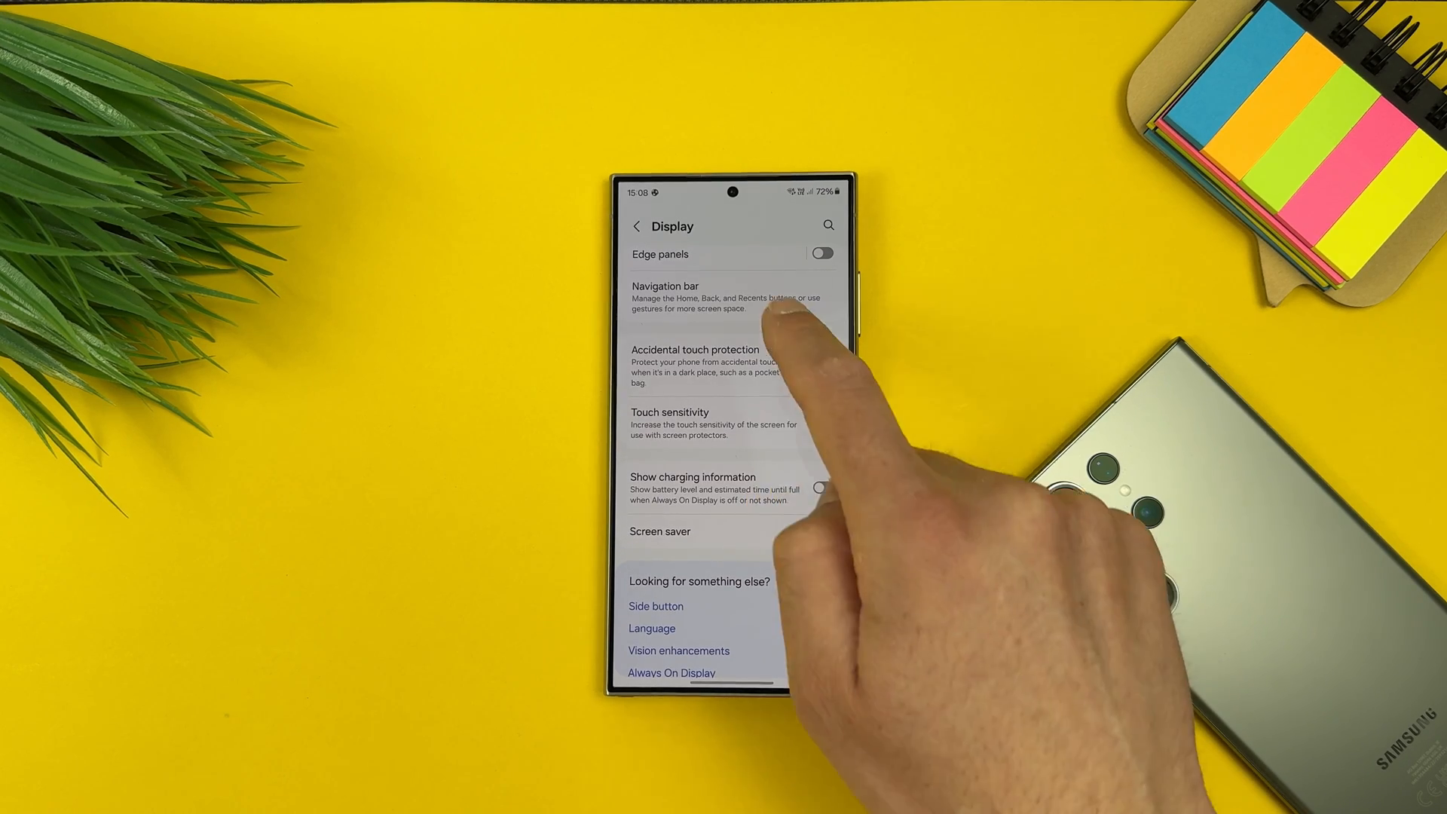
click(702, 299)
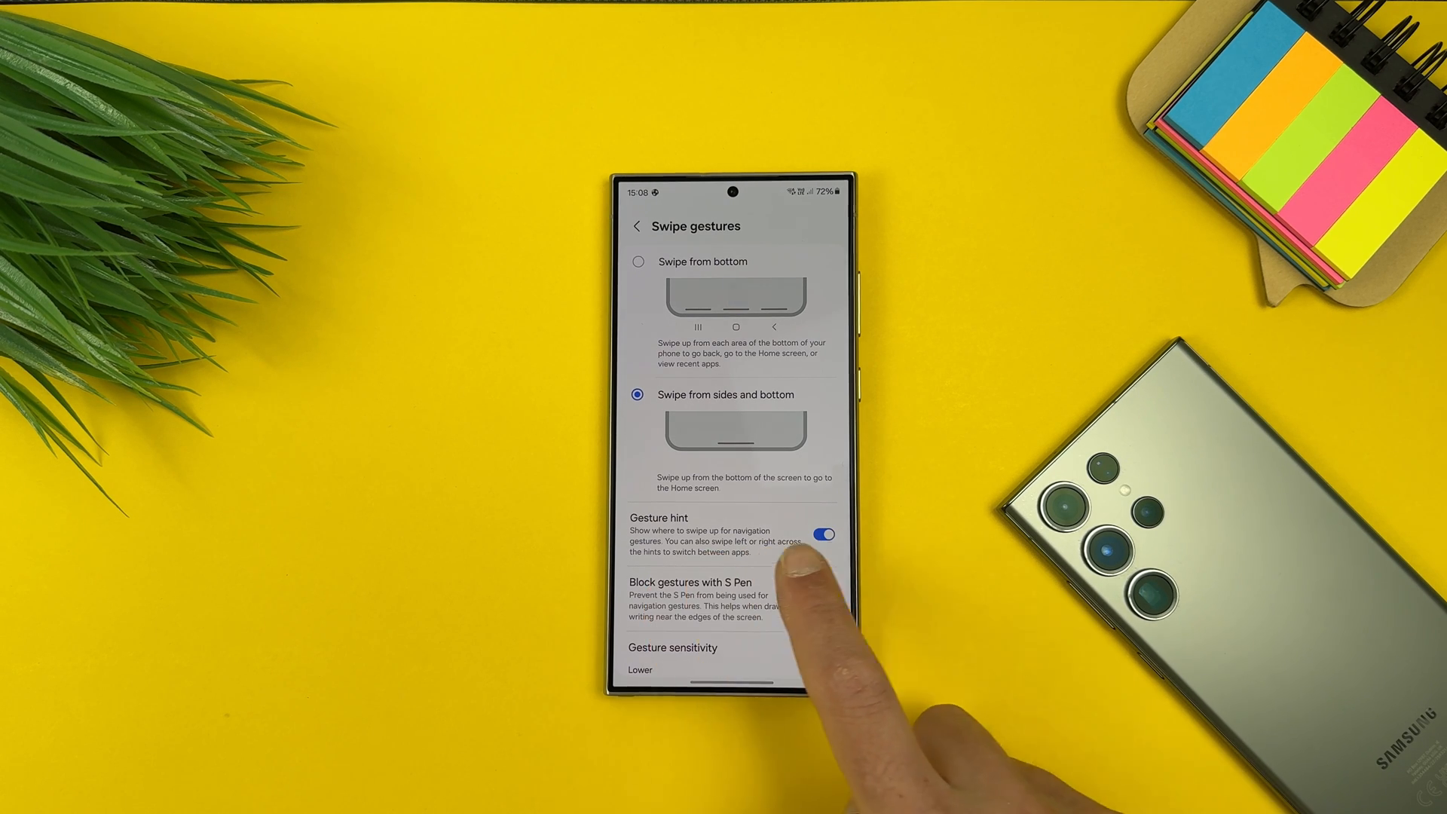
click(822, 535)
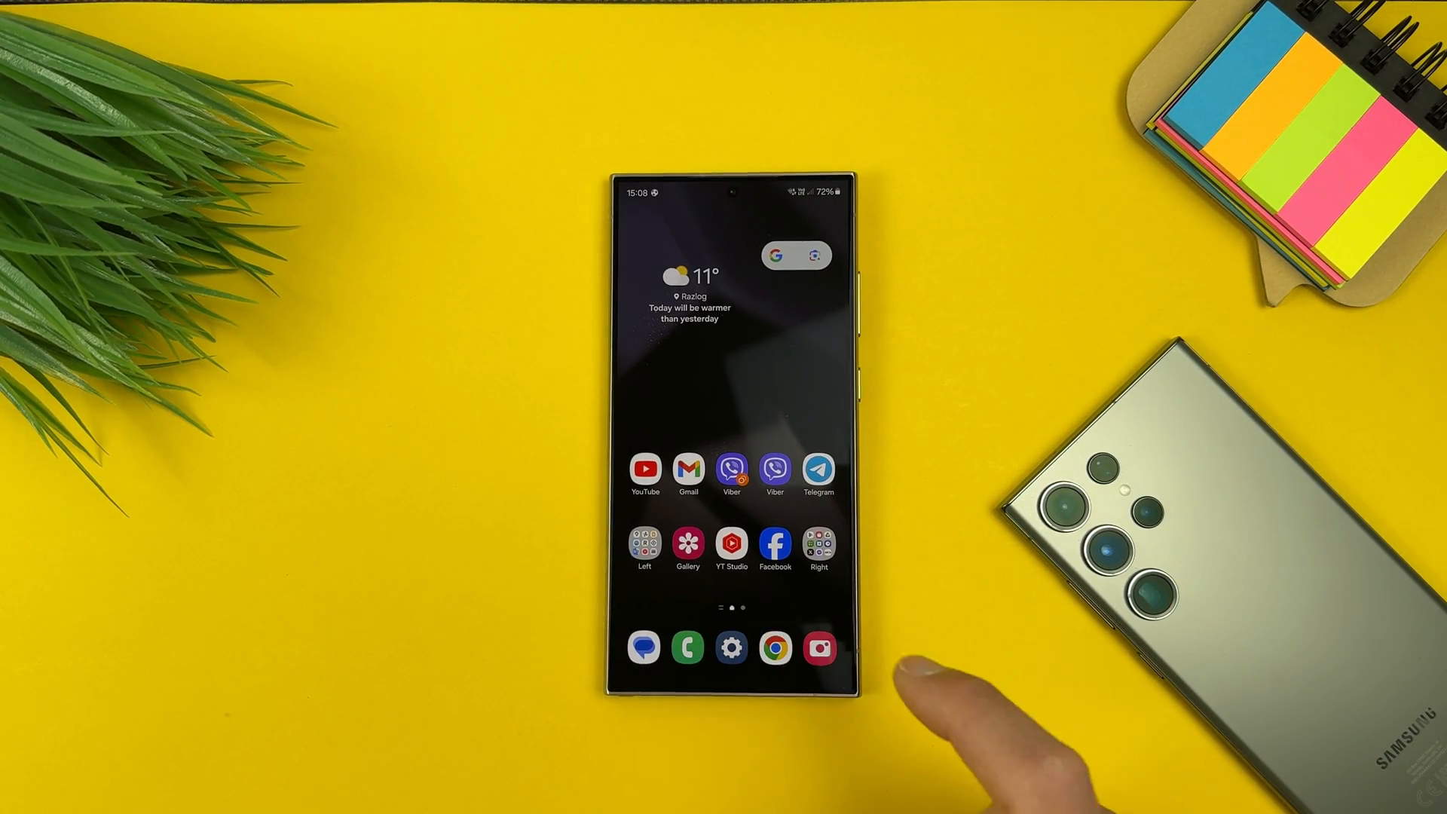
In Chrome, trigger Circle to Search from the bottom edge and circle the landscape photo
click(774, 649)
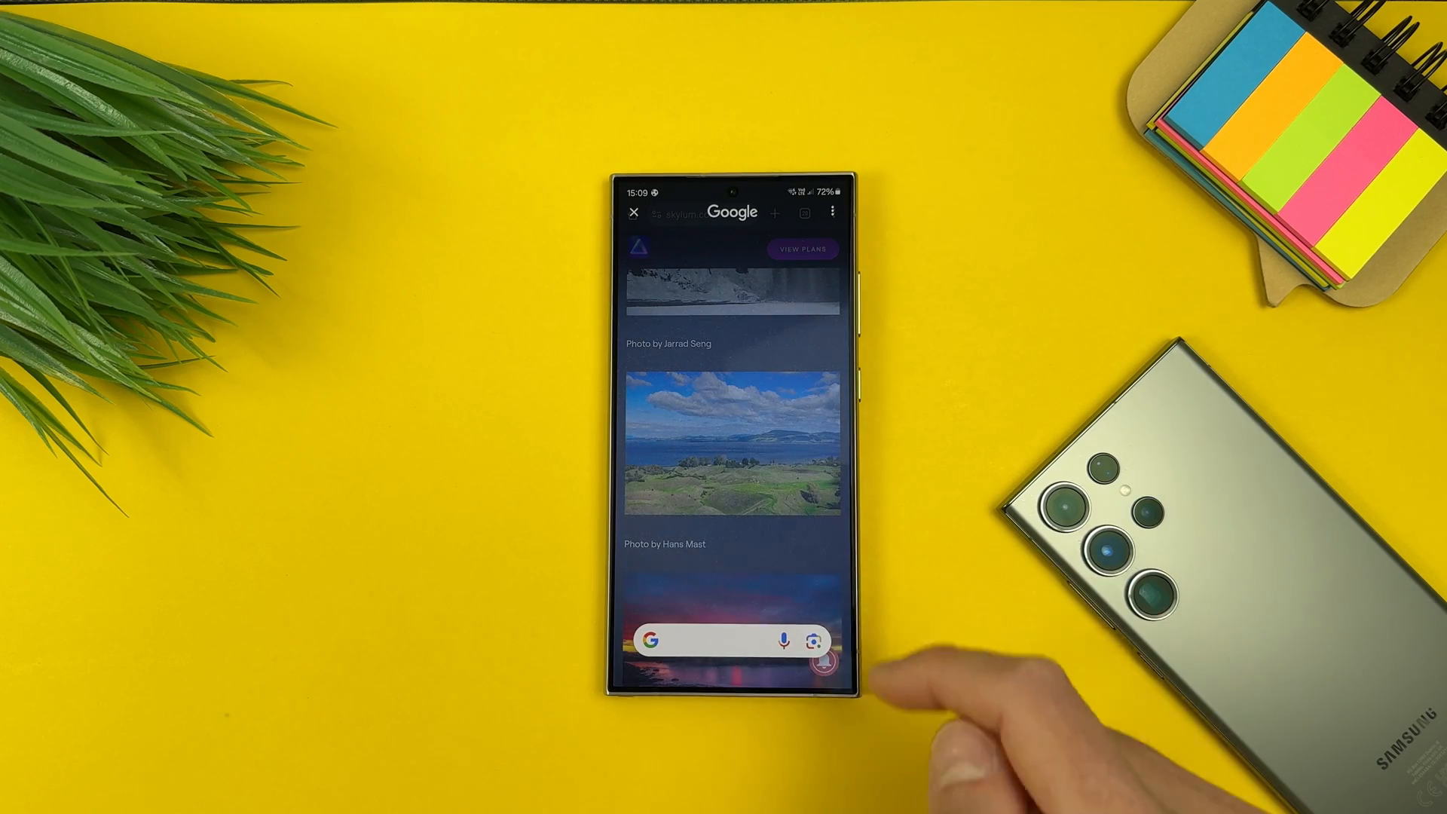
drag(785, 350, 784, 572)
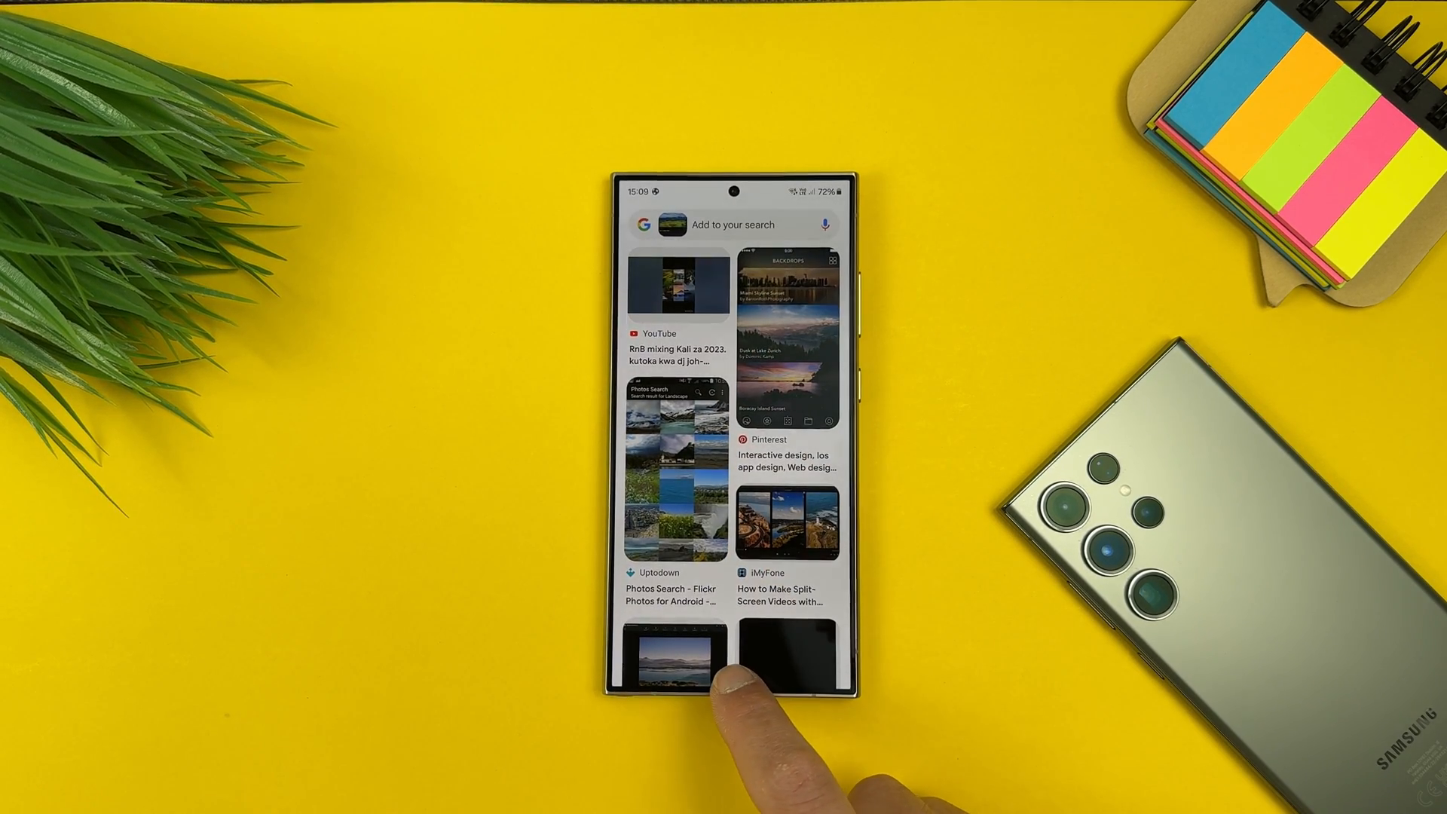
Invoke Circle to Search again and pick the landscape photo to get matching results
click(683, 655)
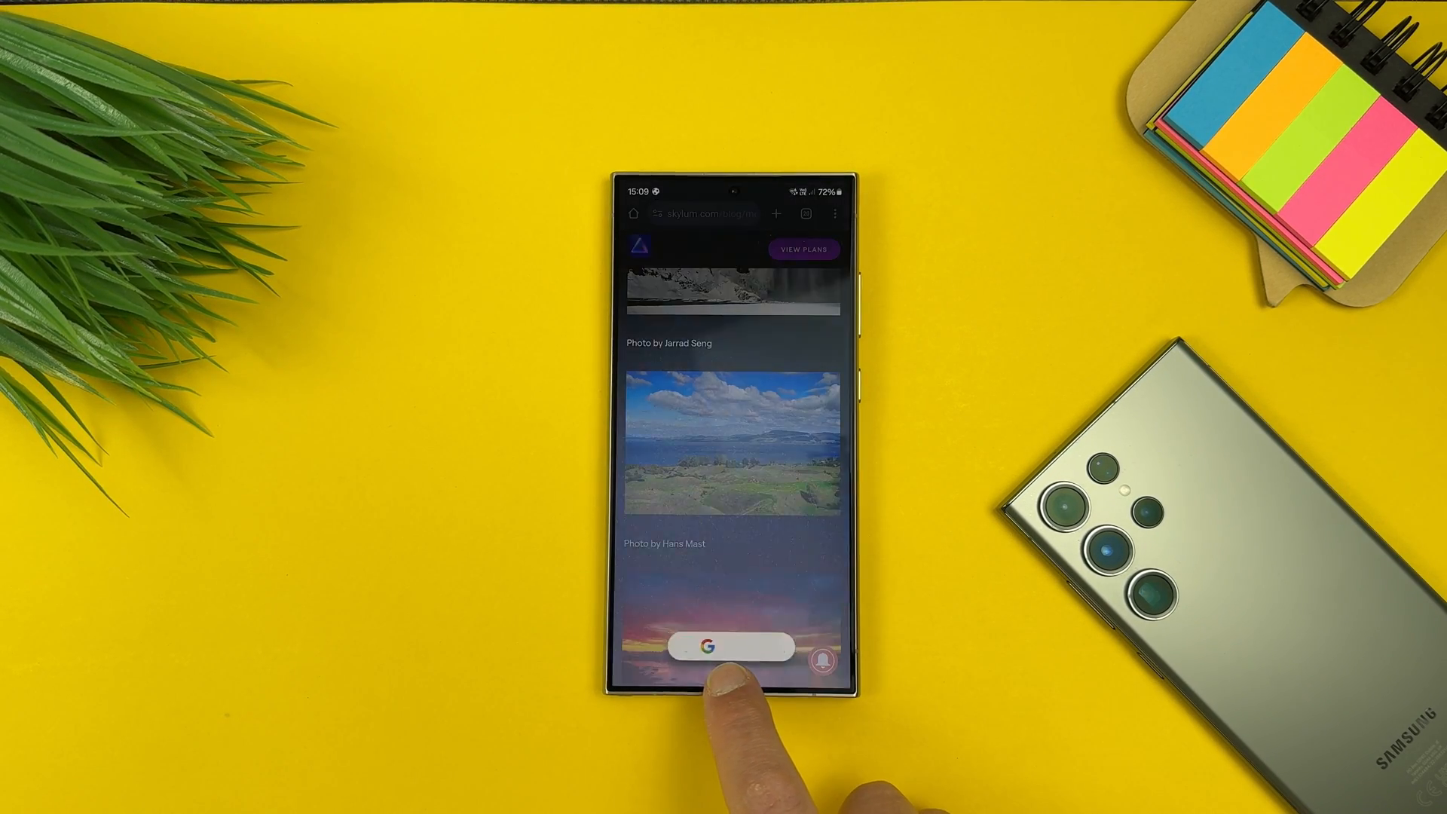
click(732, 647)
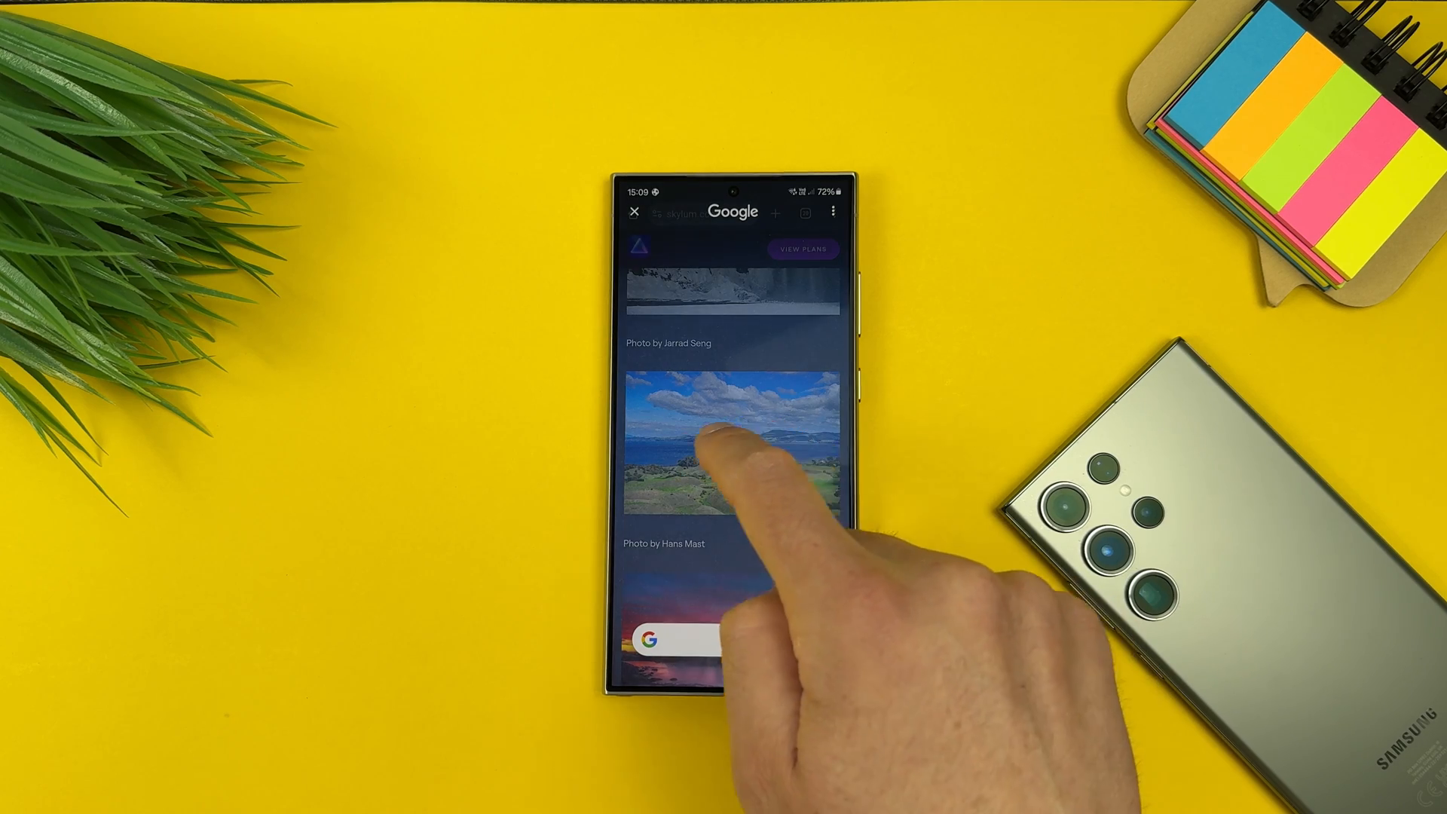